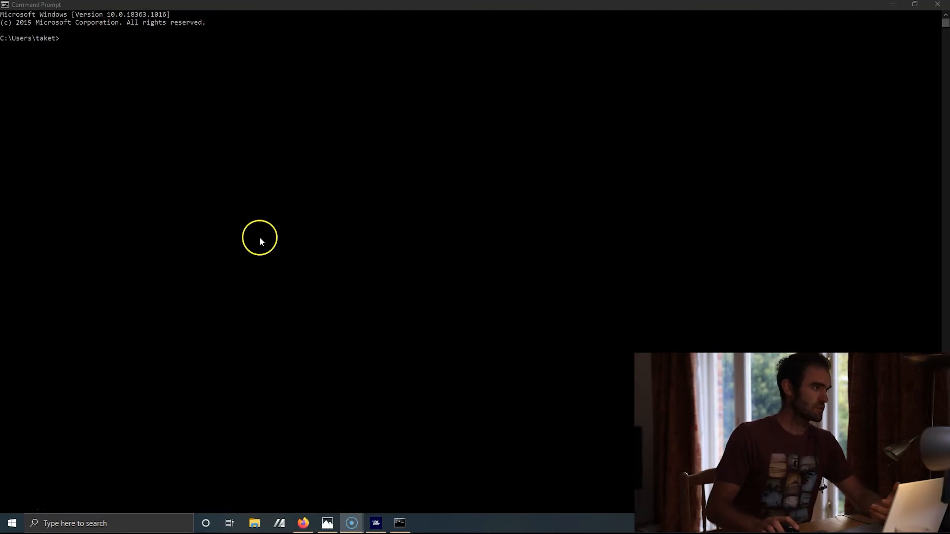
pyautogui.moveTo(244, 219)
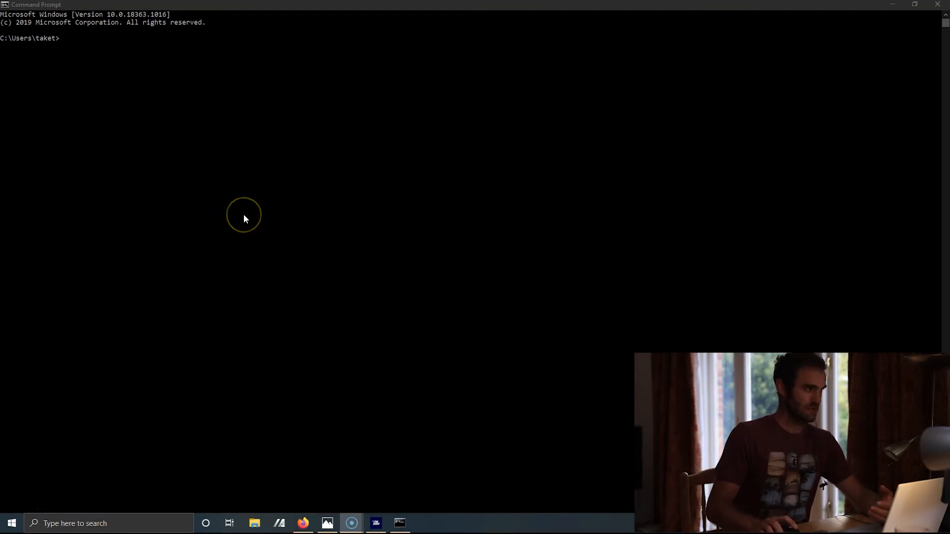
pyautogui.moveTo(237, 178)
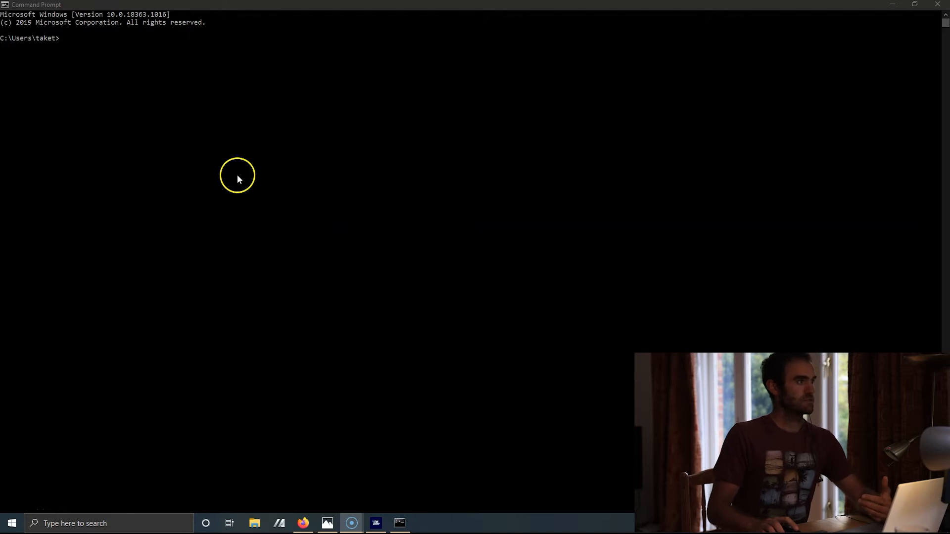
pyautogui.moveTo(220, 134)
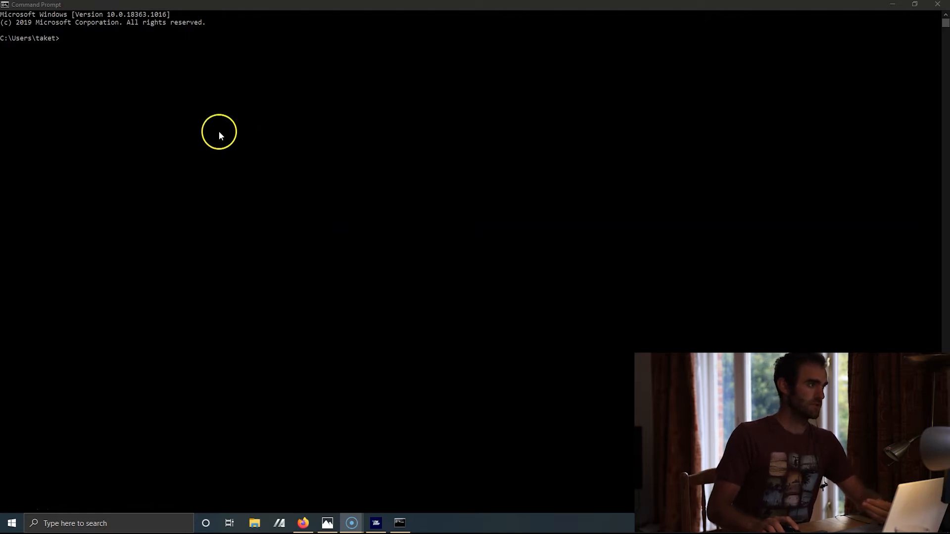
pyautogui.moveTo(207, 70)
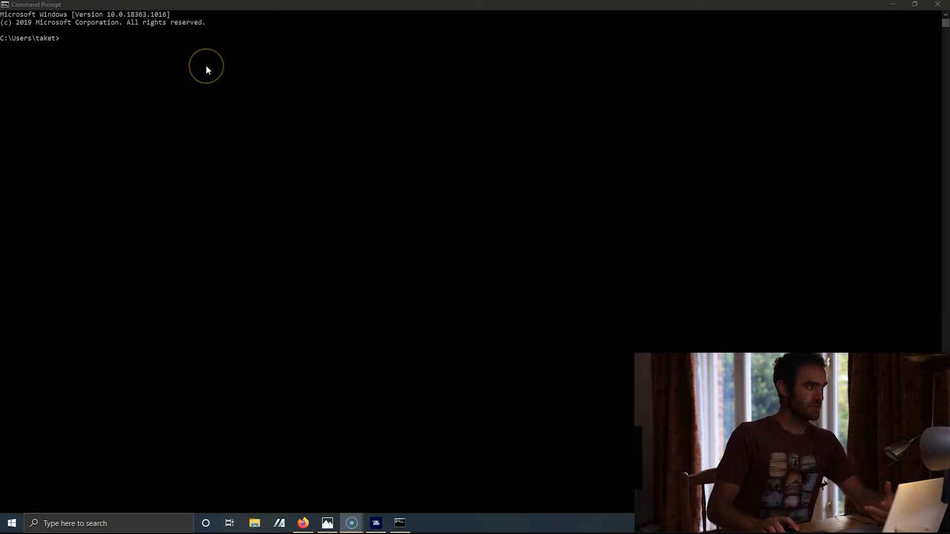
pyautogui.moveTo(237, 65)
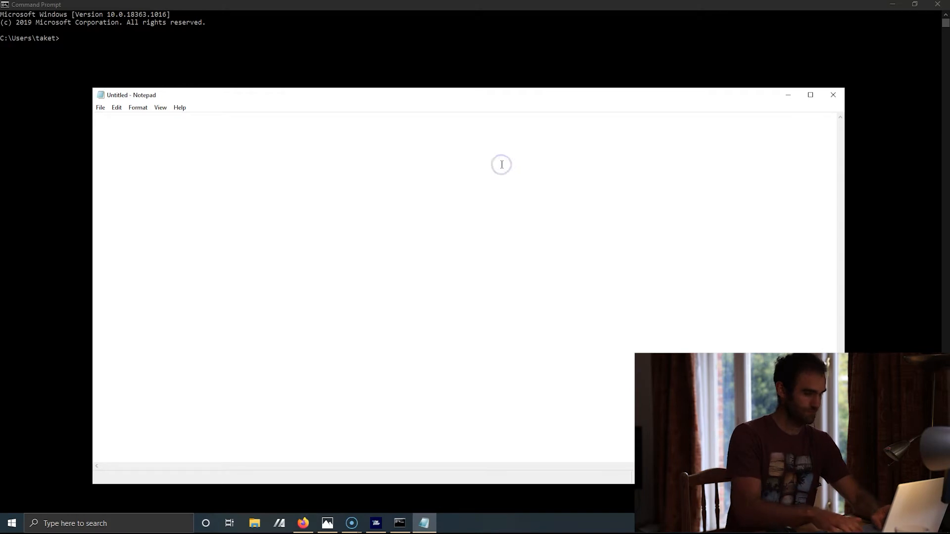
# Step: Type five lines: '+ addition', '- subtraction', '* multiplication', '/ Division', '% Modulus'
pyautogui.write('+')
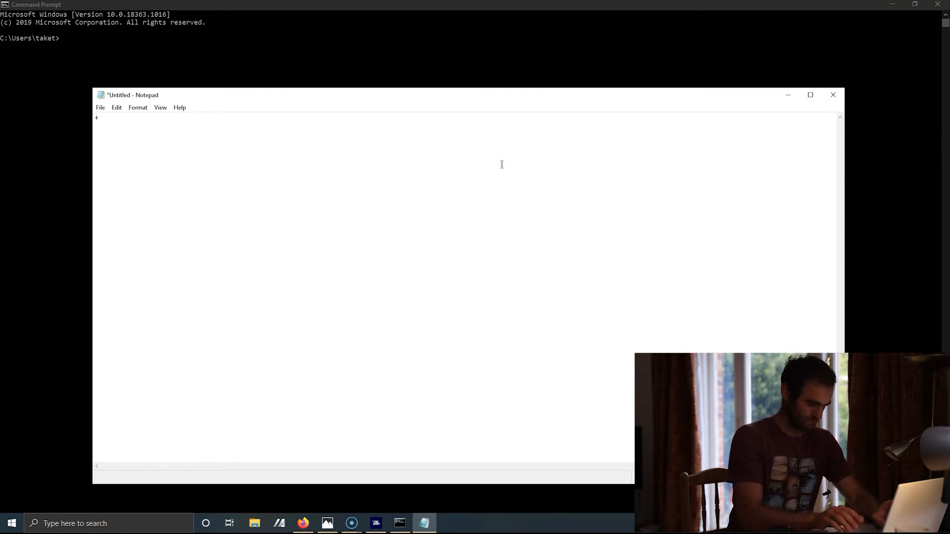
pyautogui.write('addi')
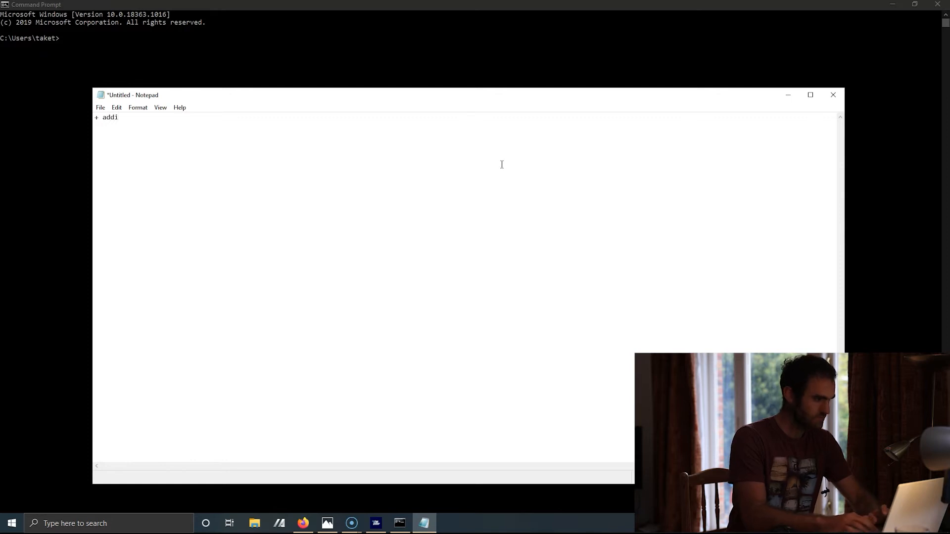
pyautogui.write('tion')
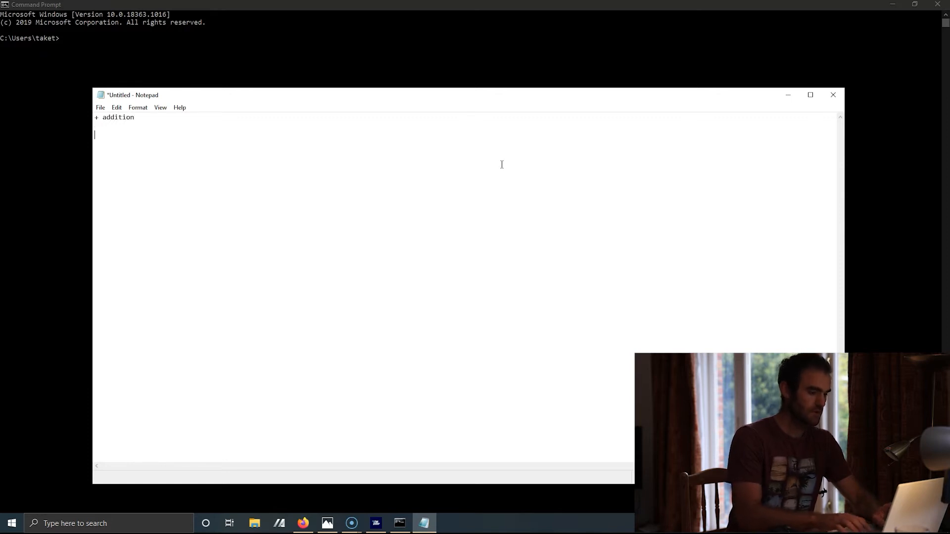
pyautogui.write('- subtraction')
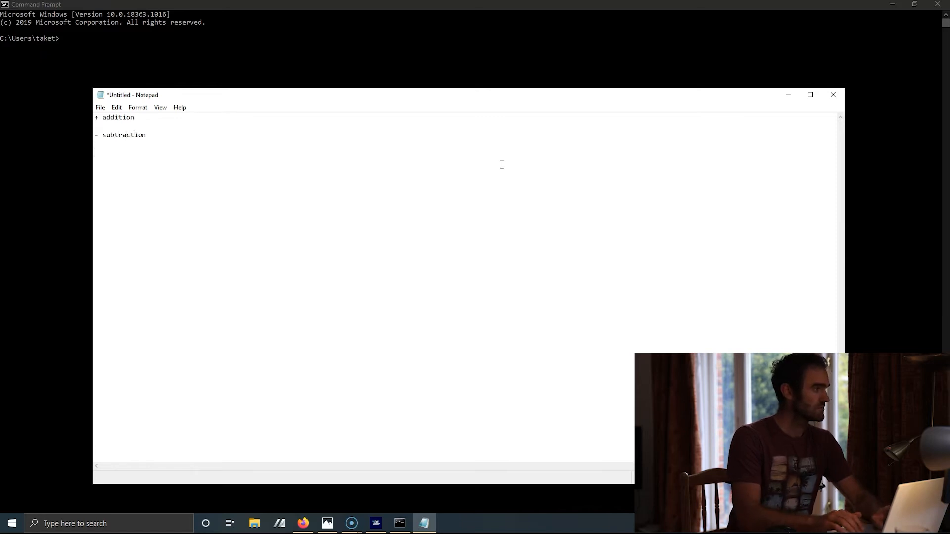
pyautogui.write('*')
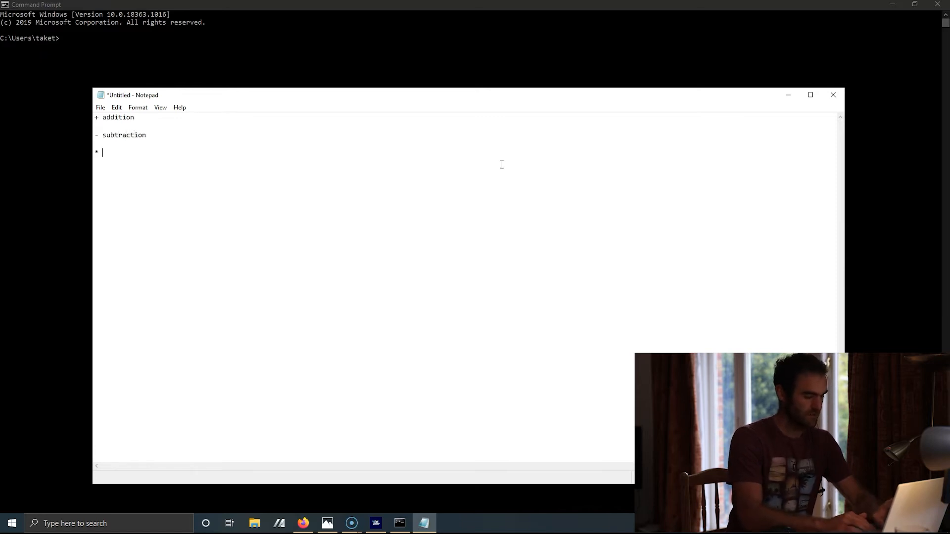
pyautogui.write('mul')
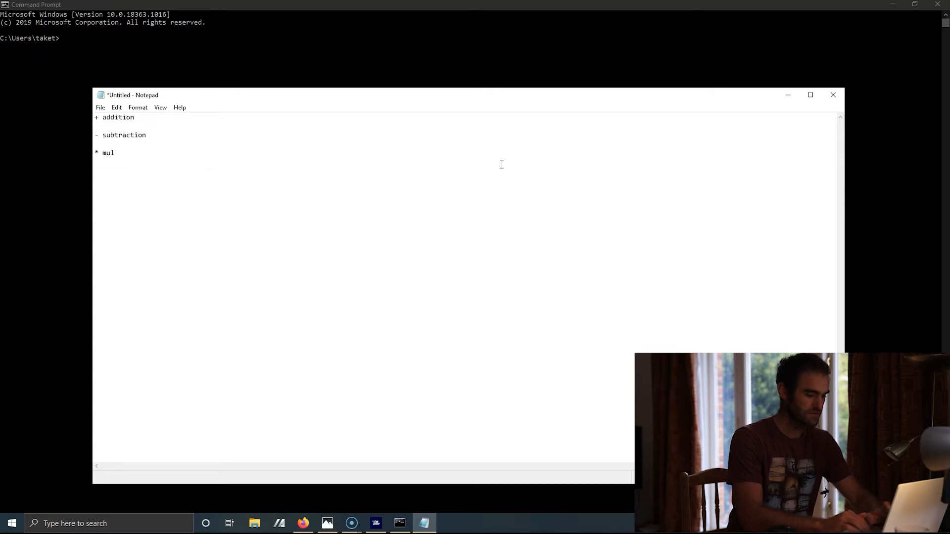
pyautogui.write('tiplication')
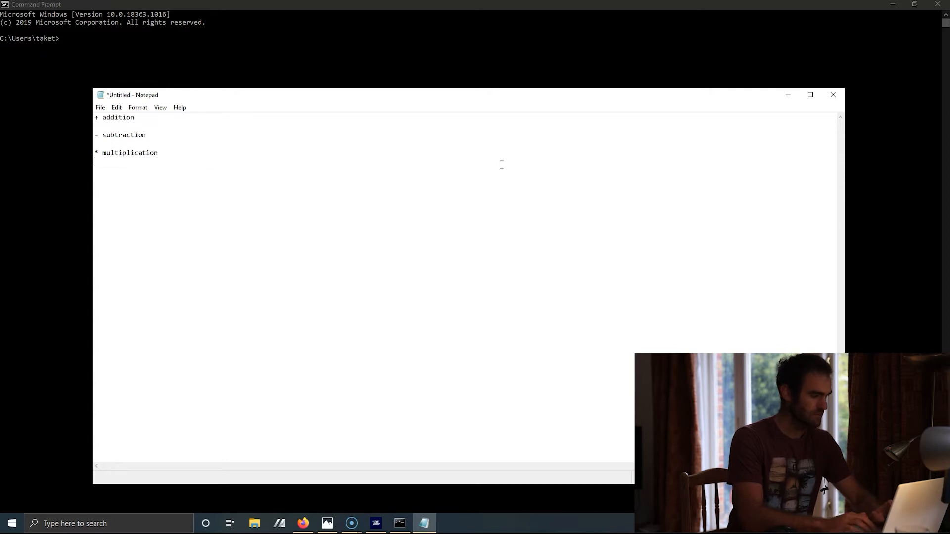
pyautogui.write('/')
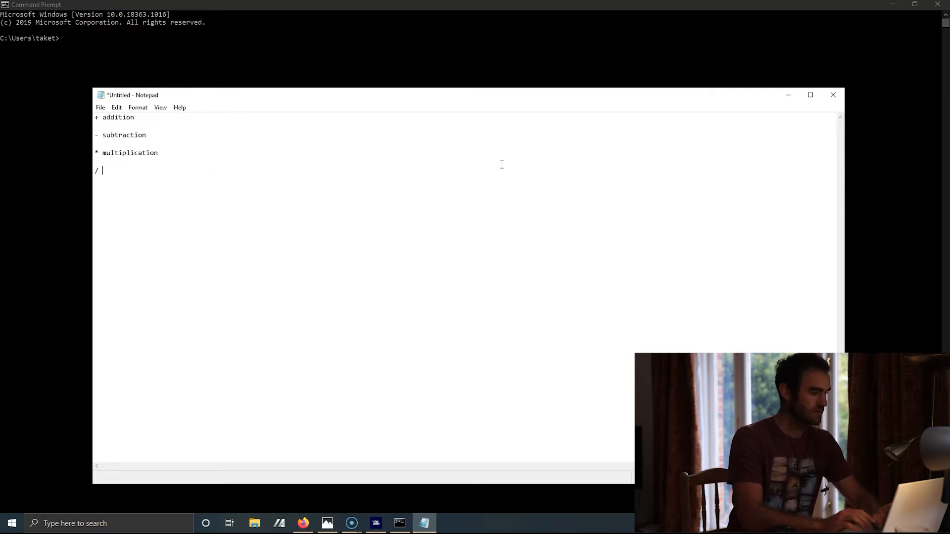
pyautogui.write('Division')
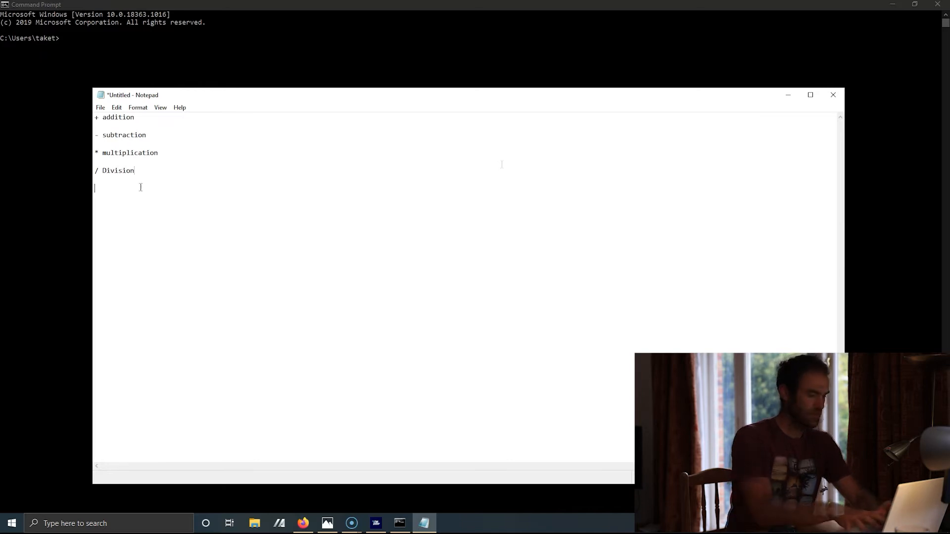
pyautogui.write('% Mo')
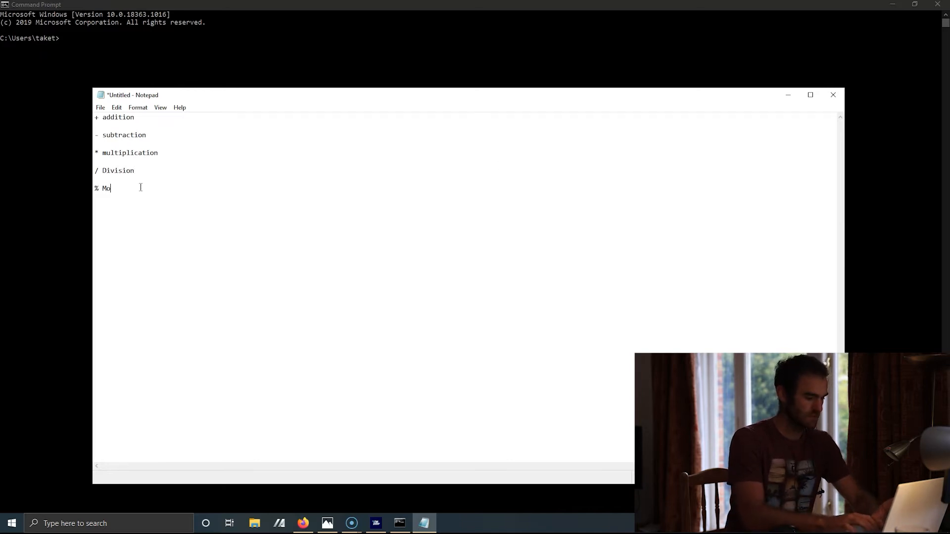
pyautogui.write('dulus')
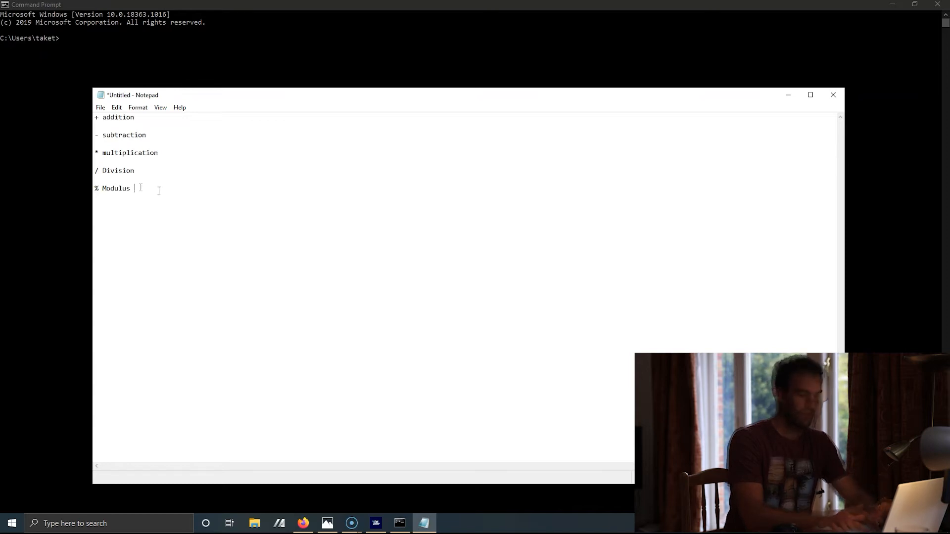
# Step: Add the line '** Exponention - 3**4 = 81' to the operator list
pyautogui.write('**')
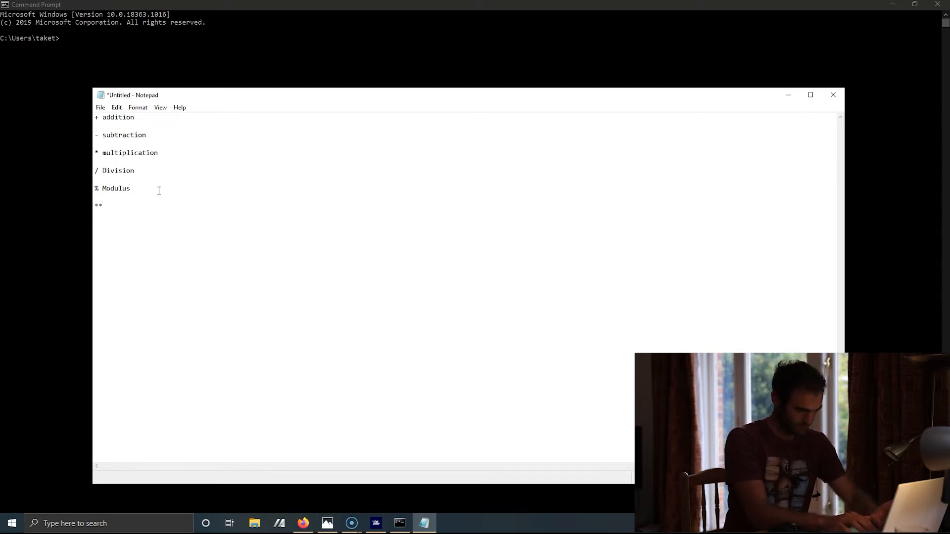
pyautogui.write('Exponention')
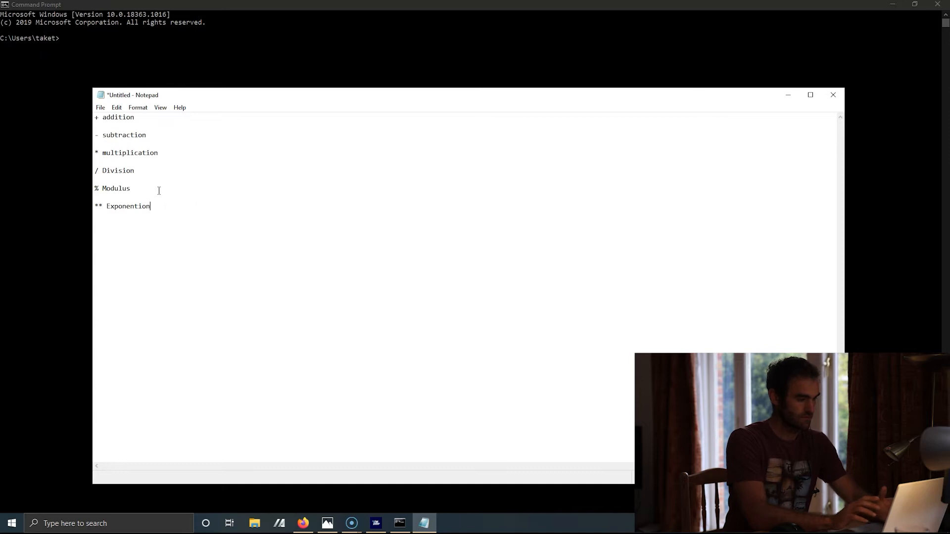
pyautogui.write('-')
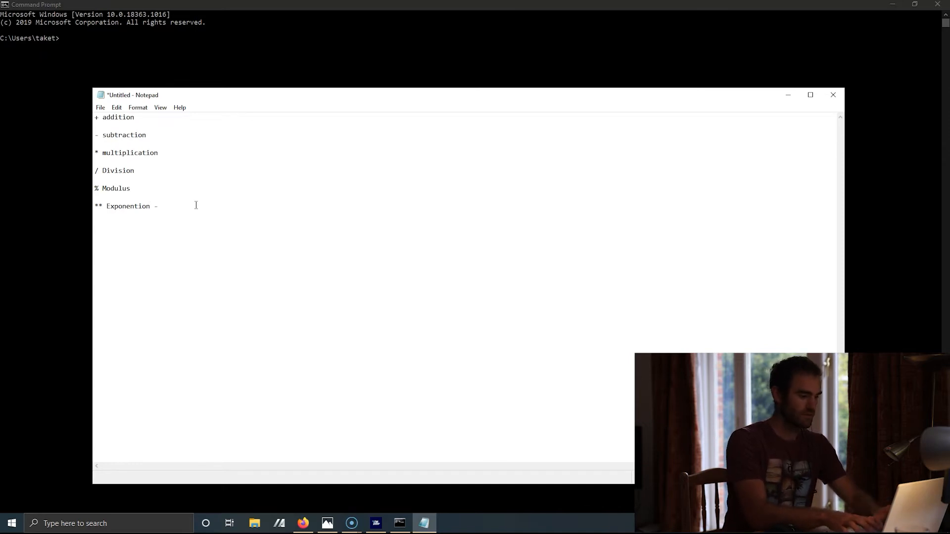
pyautogui.write('3**4')
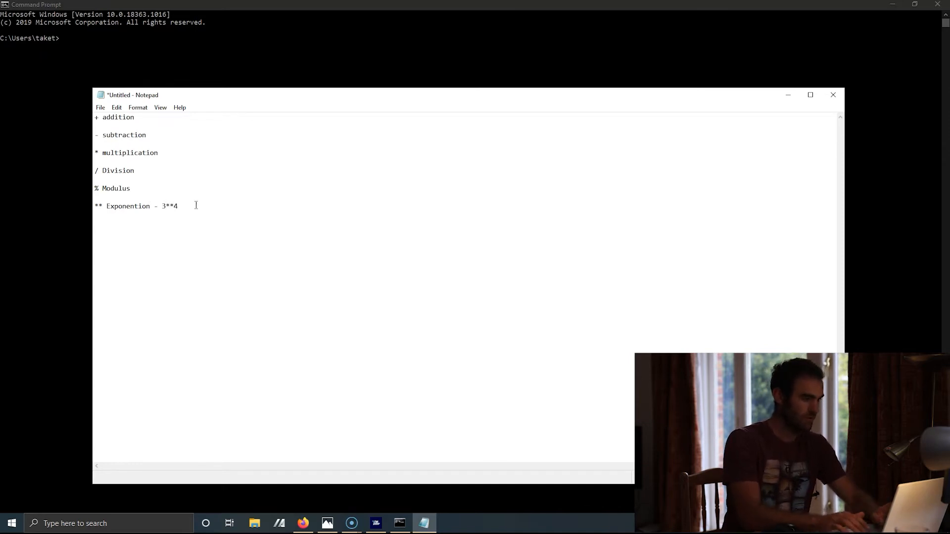
pyautogui.write('= 81')
pyautogui.write('// Fl')
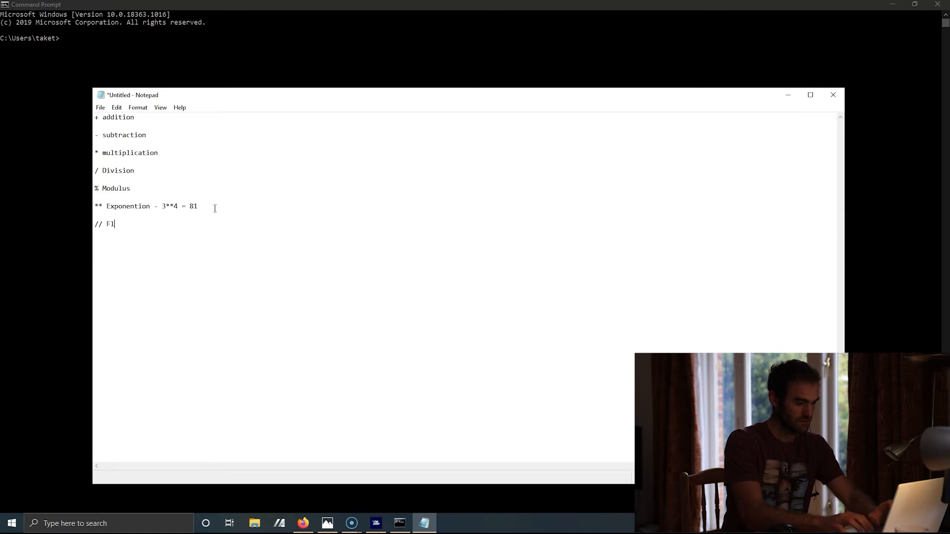
# Step: Complete the line '// Floor division - 5 // 2 = 2'
pyautogui.write('oor division')
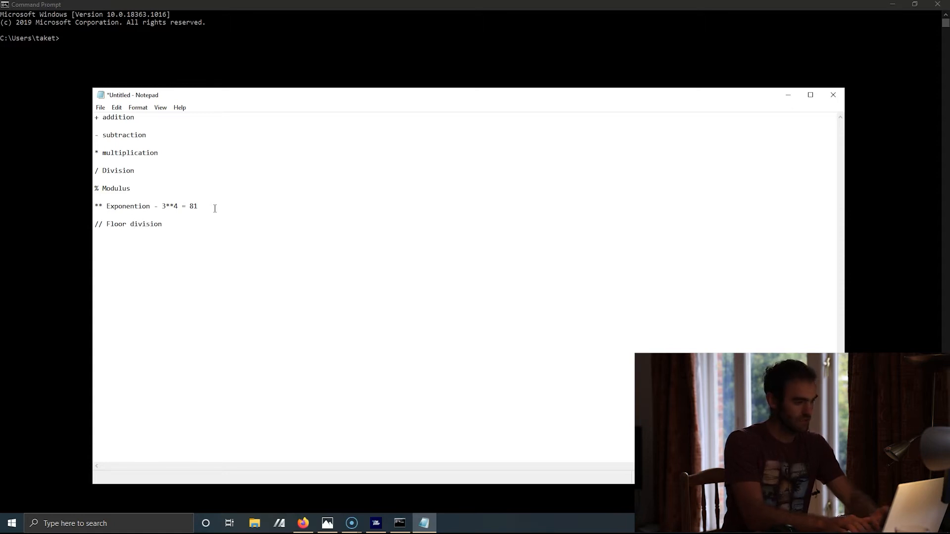
pyautogui.click(162, 224)
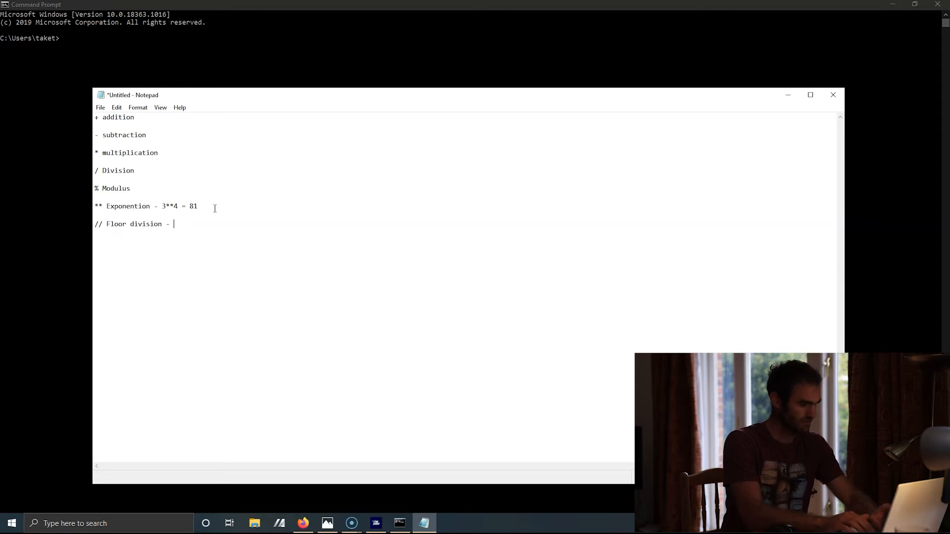
pyautogui.write('5')
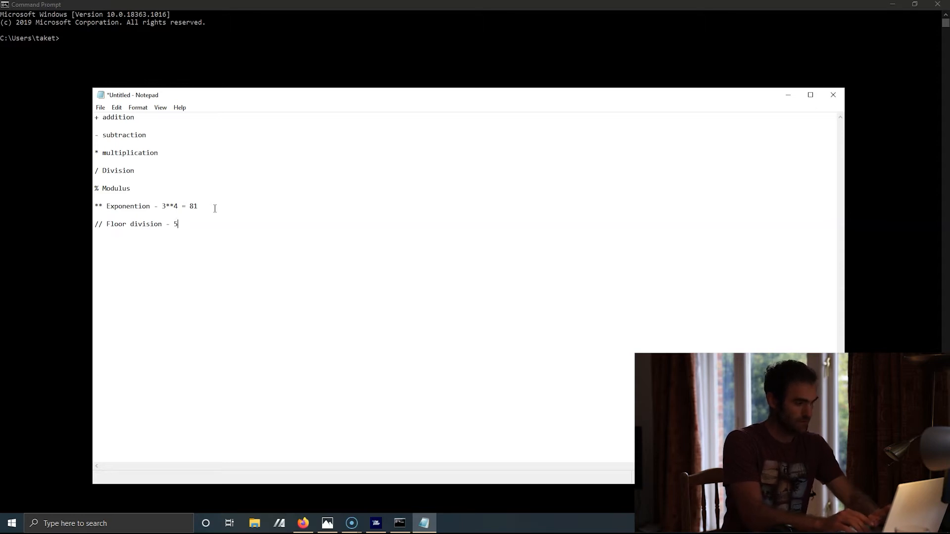
pyautogui.write('//')
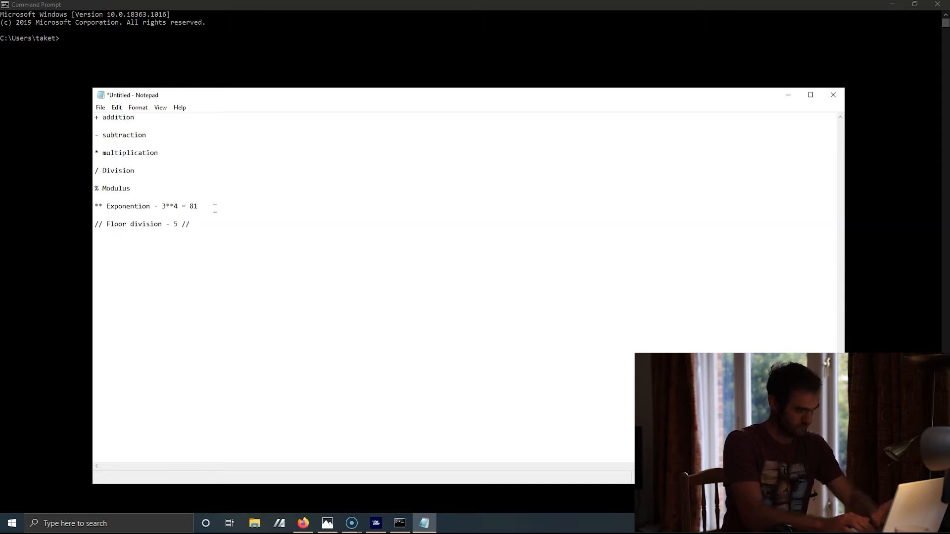
pyautogui.write('2')
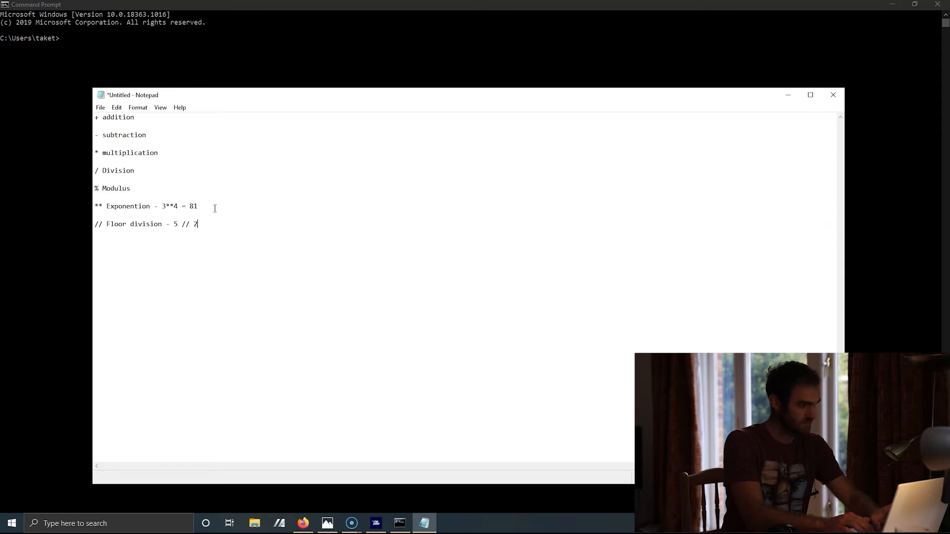
pyautogui.write('=')
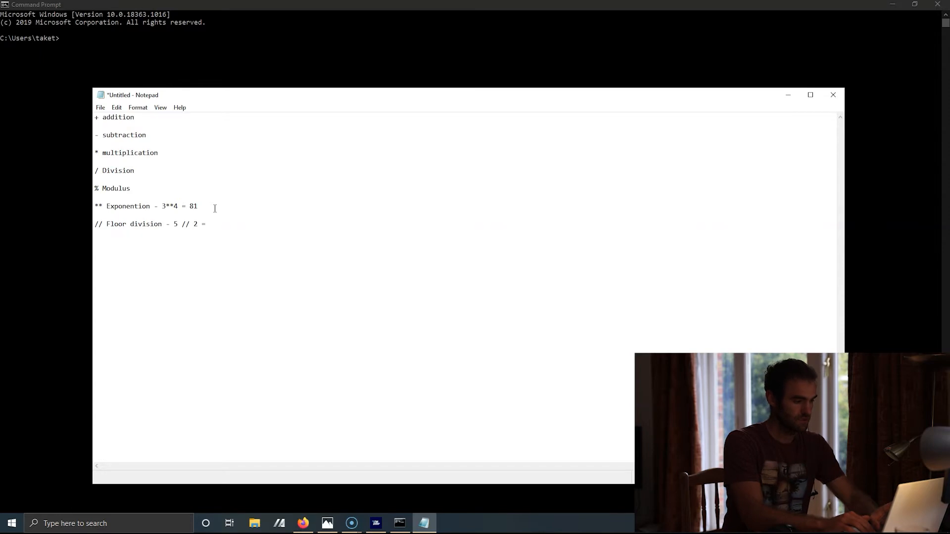
pyautogui.write('2')
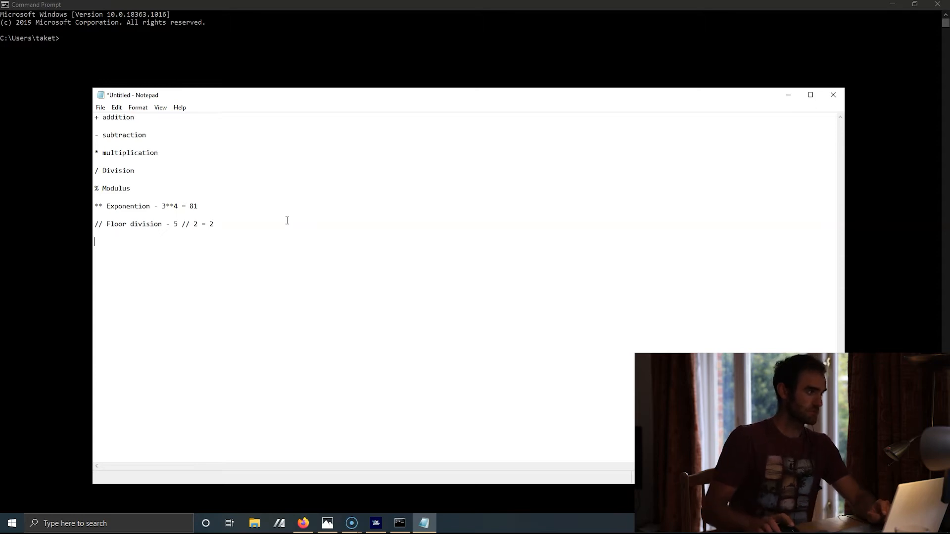
pyautogui.moveTo(300, 175)
pyautogui.write('python')
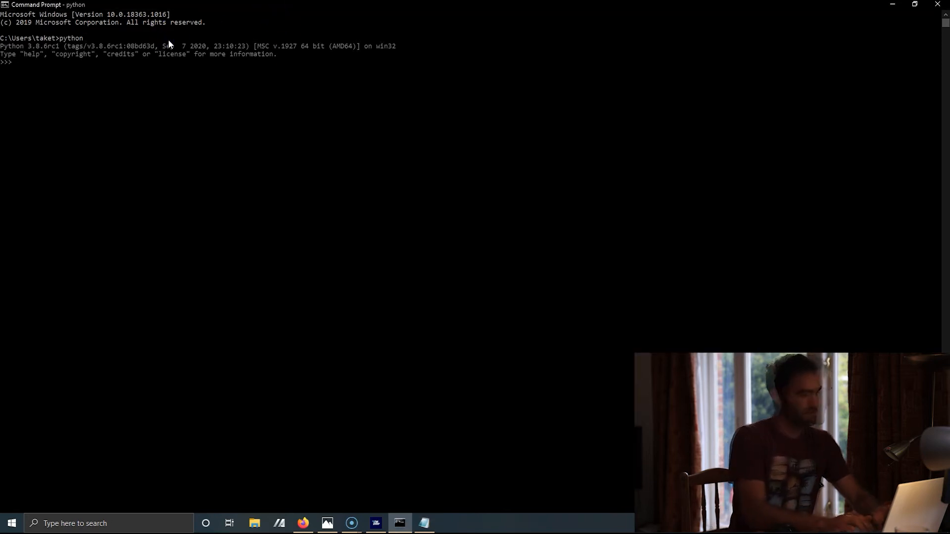
# Step: In the Python REPL, assign x = 1 and y = 2
pyautogui.write('x =')
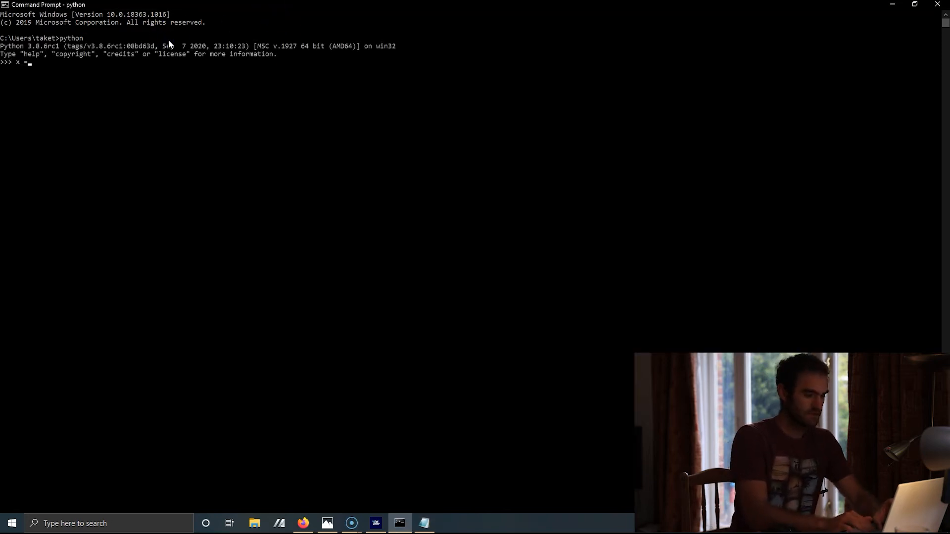
pyautogui.write('= 1')
pyautogui.write('y = 2')
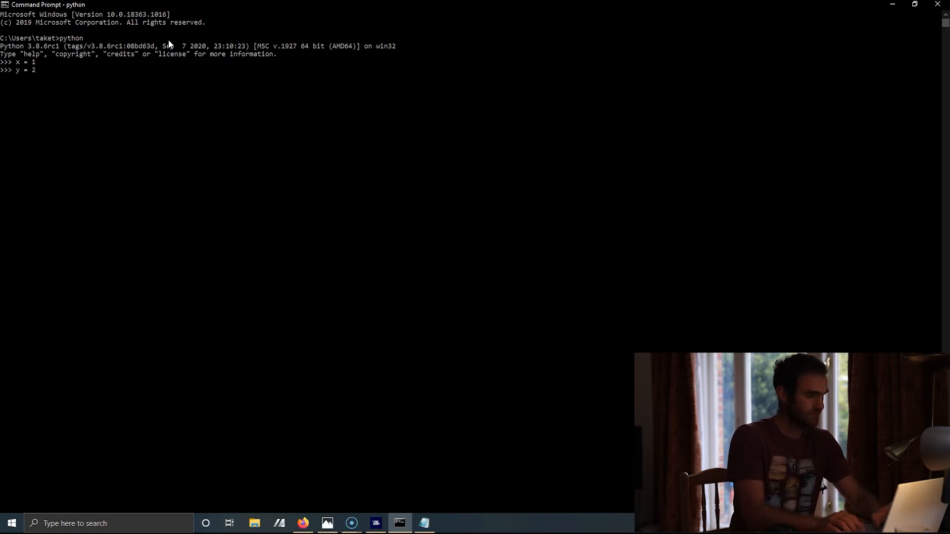
pyautogui.press('Return')
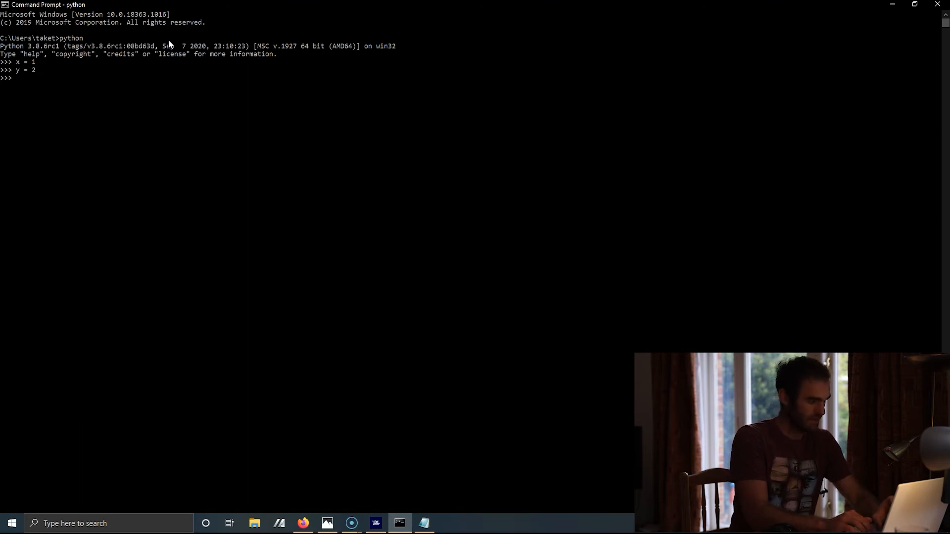
pyautogui.write('x == y')
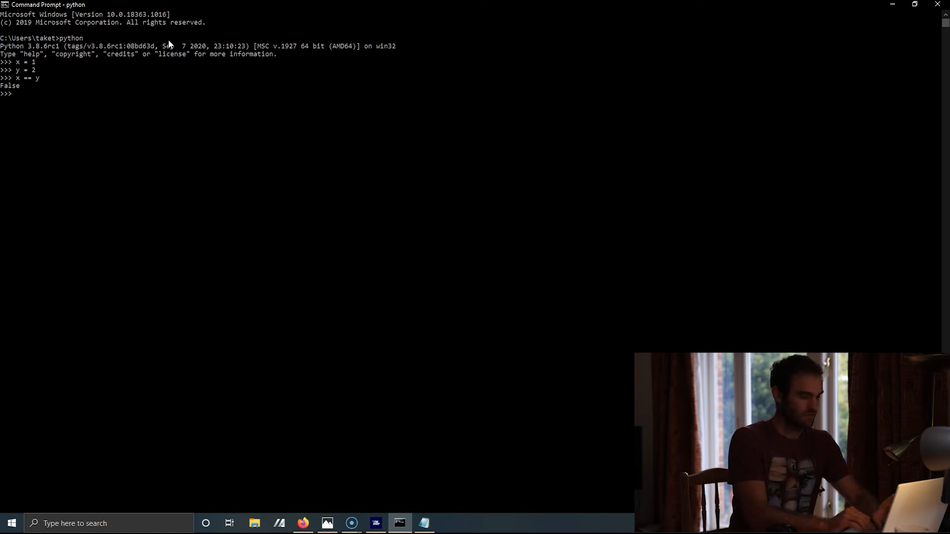
# Step: Set x = 1 and y = 1, then evaluate x == y to get True
pyautogui.write('x = 1')
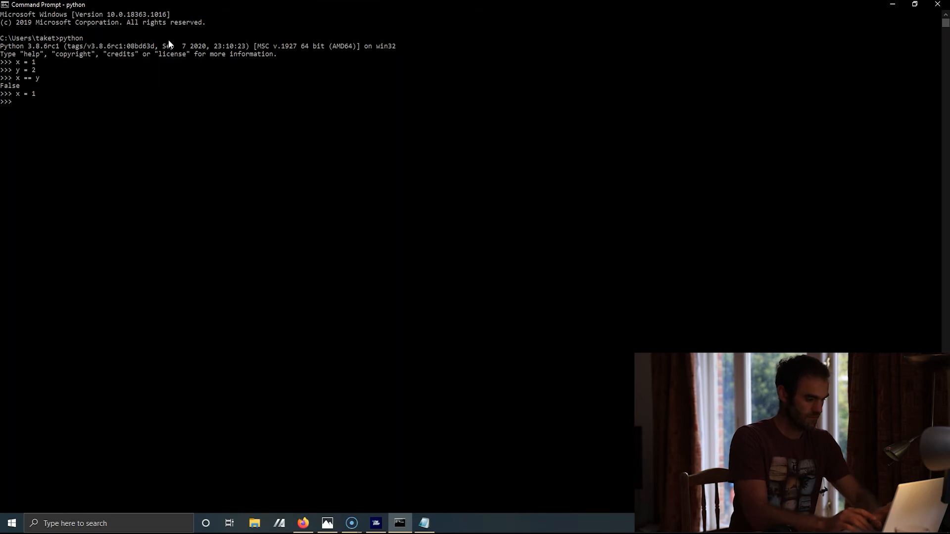
pyautogui.write('y = 1')
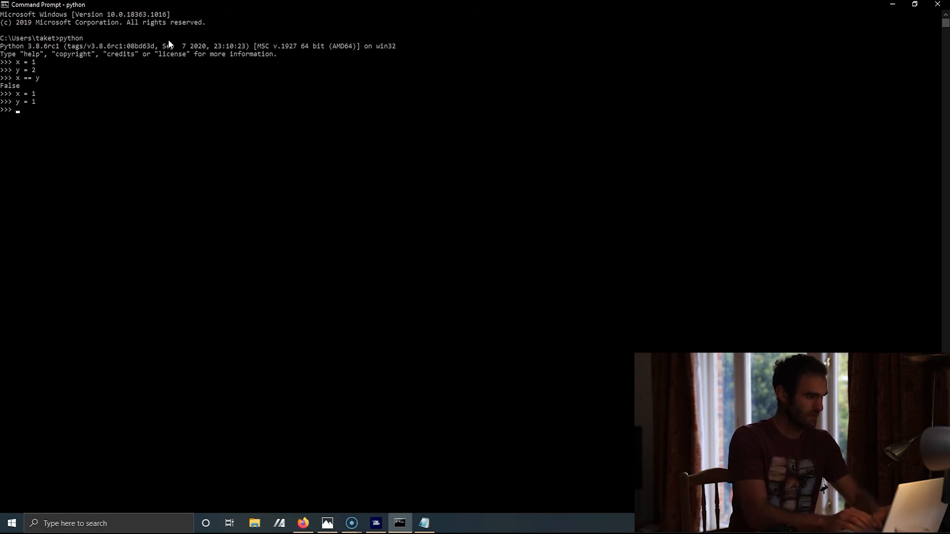
pyautogui.write('x ==y')
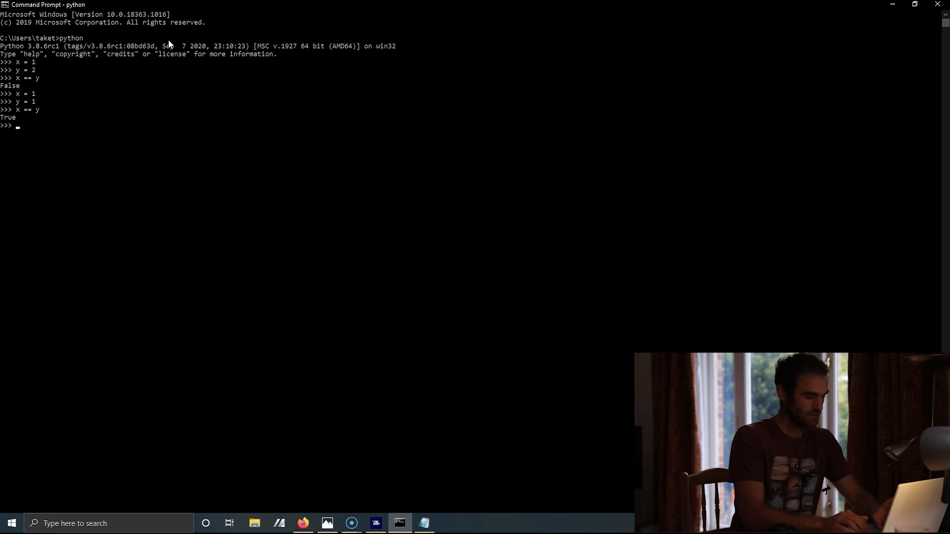
# Step: Set x = "Foo" and y = "Bar", then evaluate x == y to get False
pyautogui.write('x = "F')
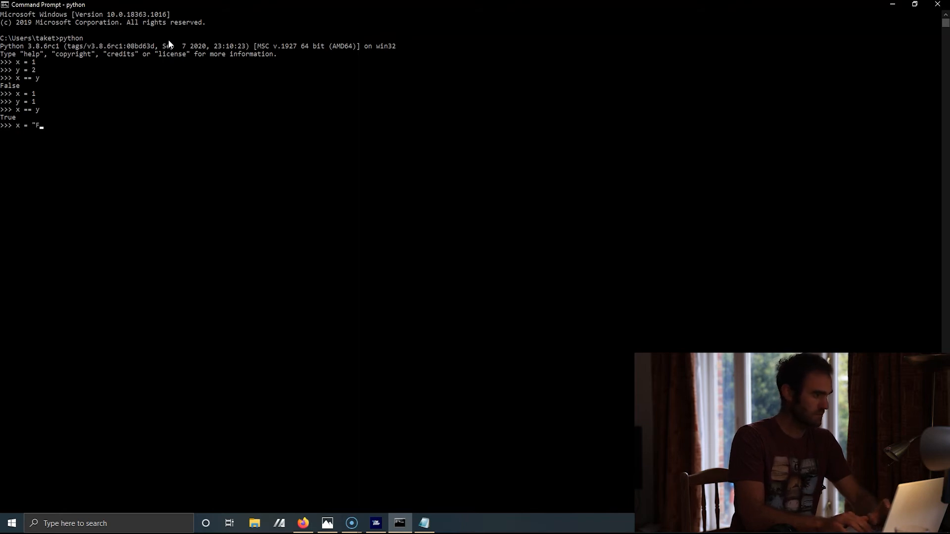
pyautogui.write('oo"')
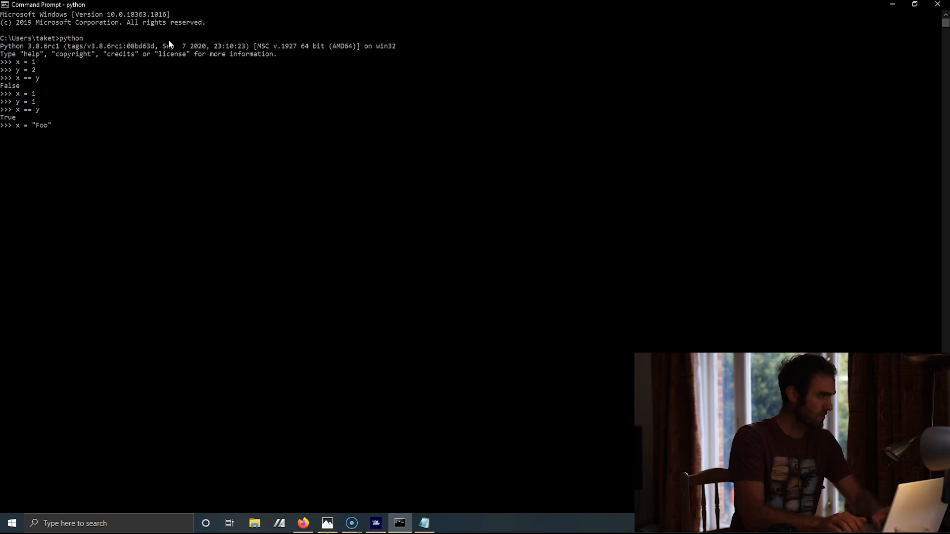
pyautogui.write('y =')
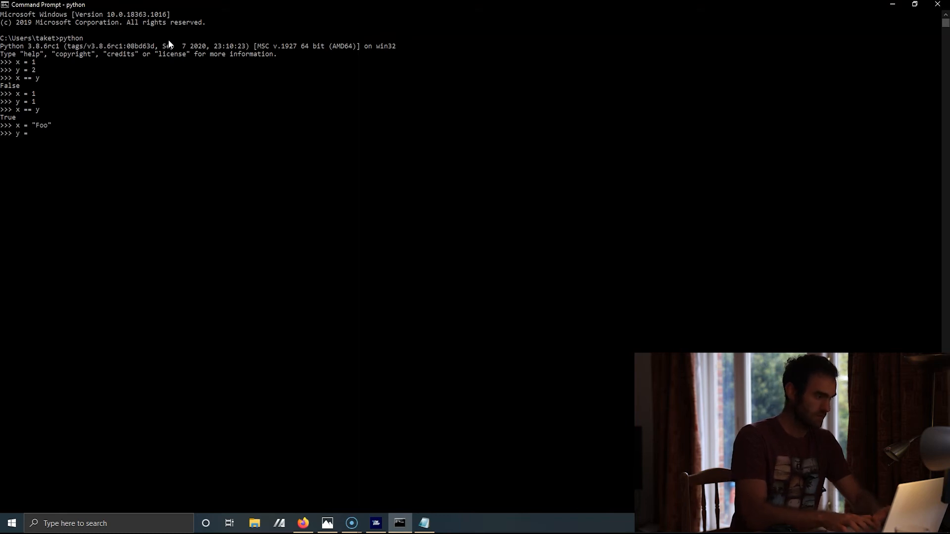
pyautogui.write('"Bar')
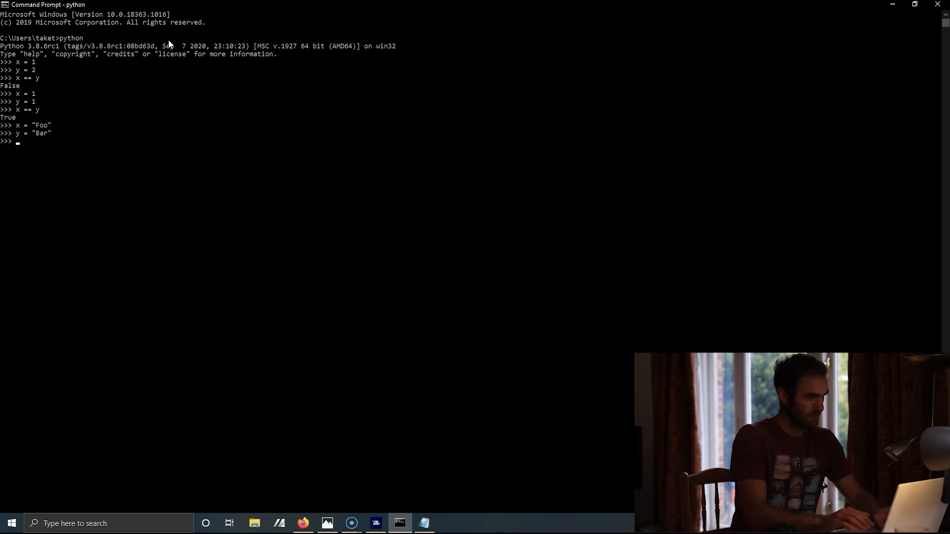
pyautogui.write('x ==')
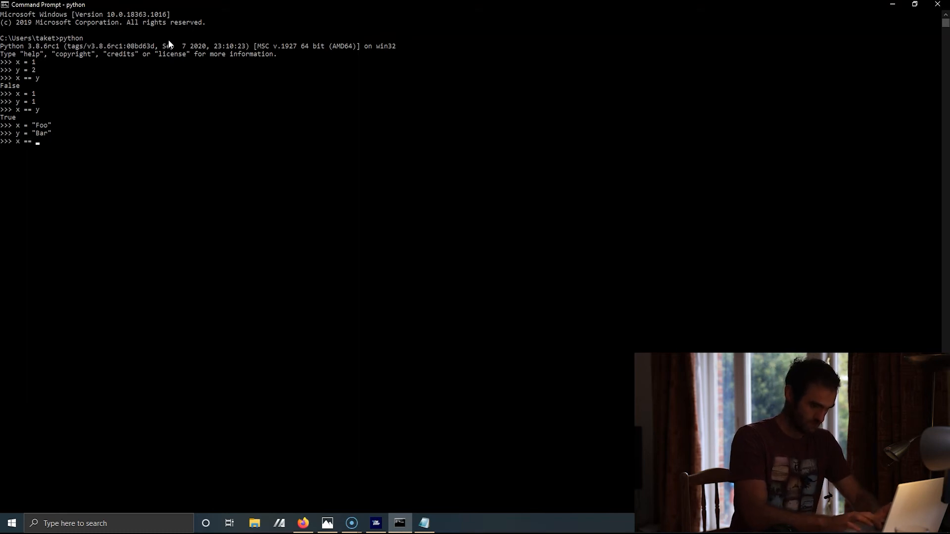
pyautogui.write('y')
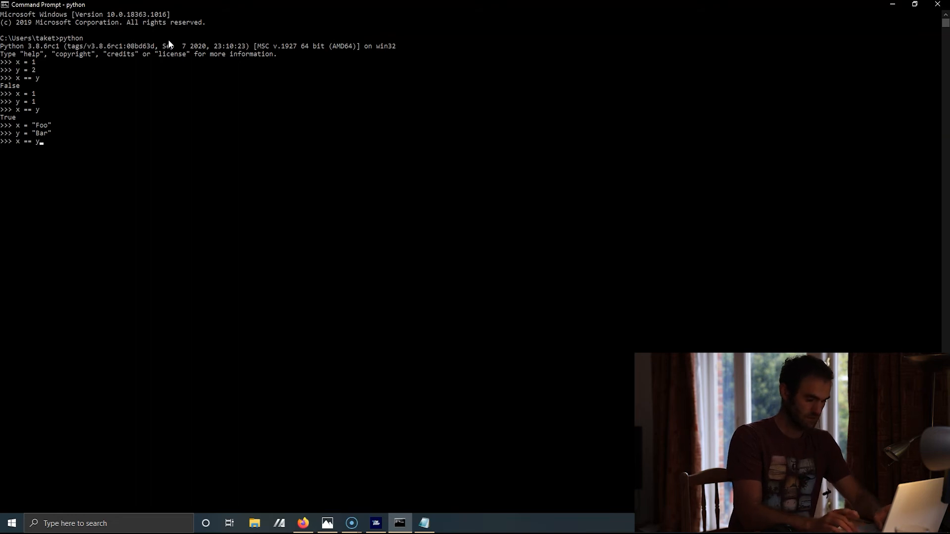
pyautogui.press('Return')
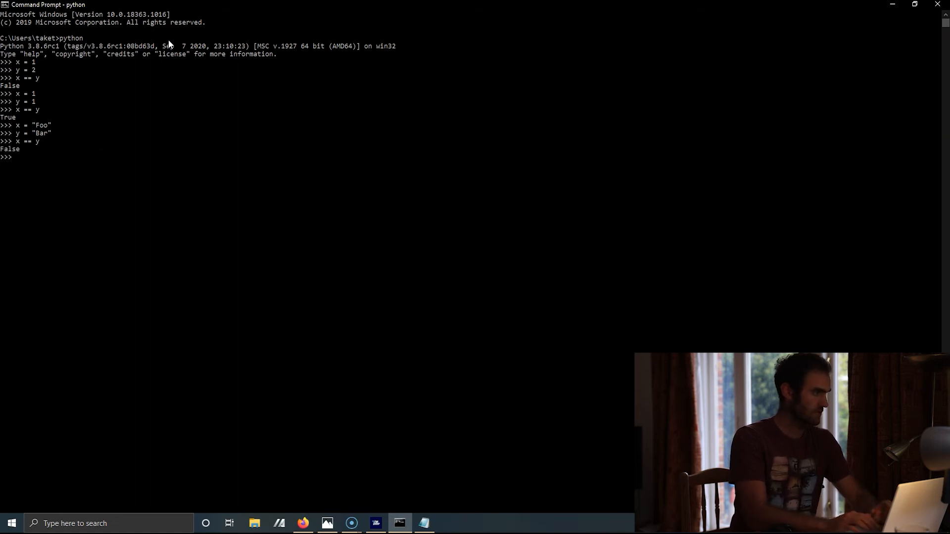
# Step: In Notepad, add the lines '== Equal' and '!= Not Equal'
pyautogui.click(112, 167)
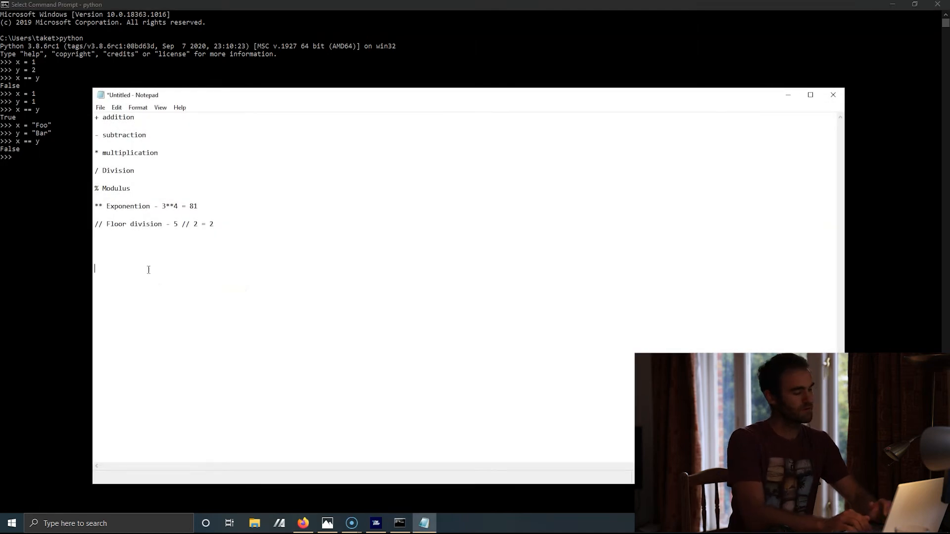
pyautogui.write('==')
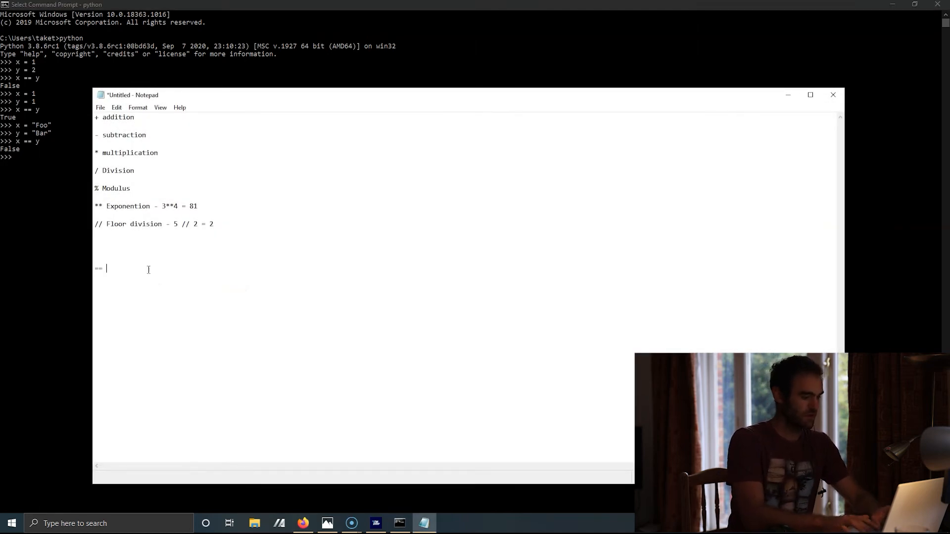
pyautogui.write('Equal')
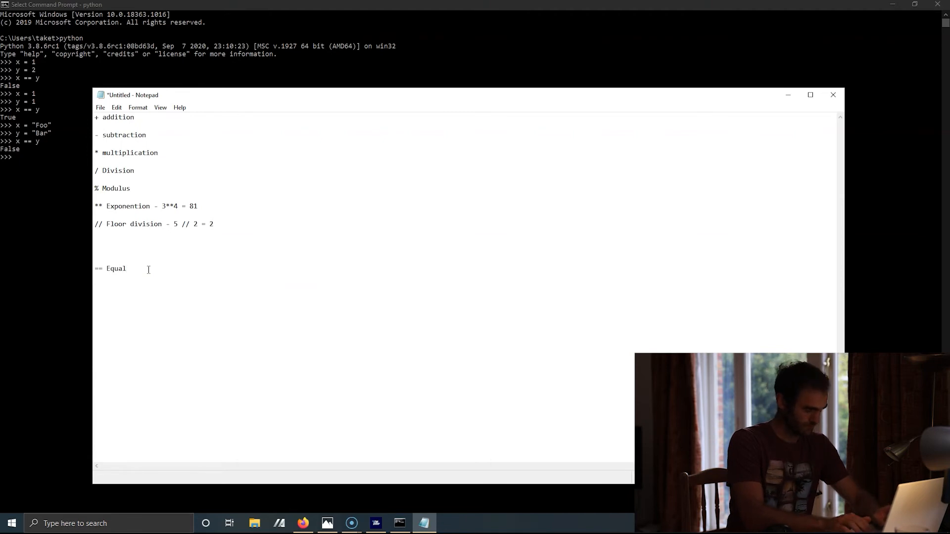
pyautogui.write('!=')
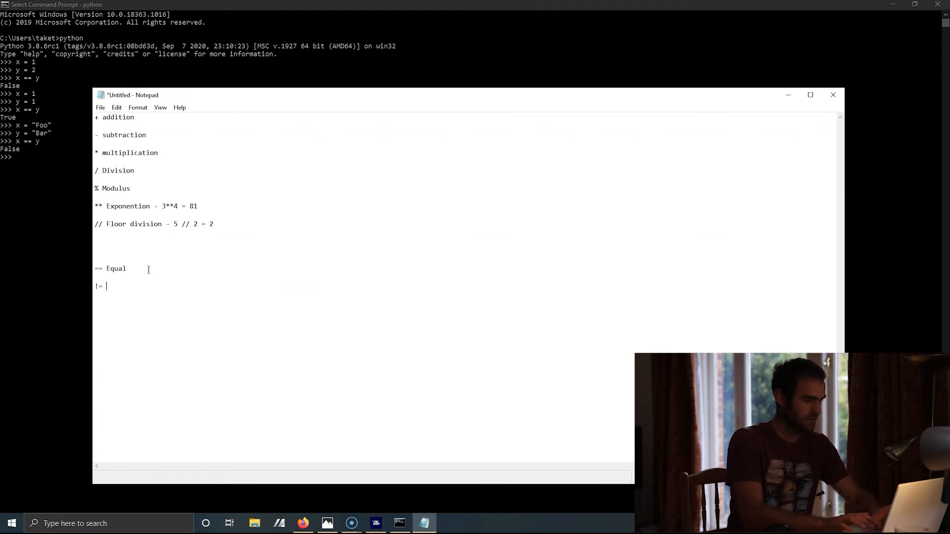
pyautogui.write('Not E')
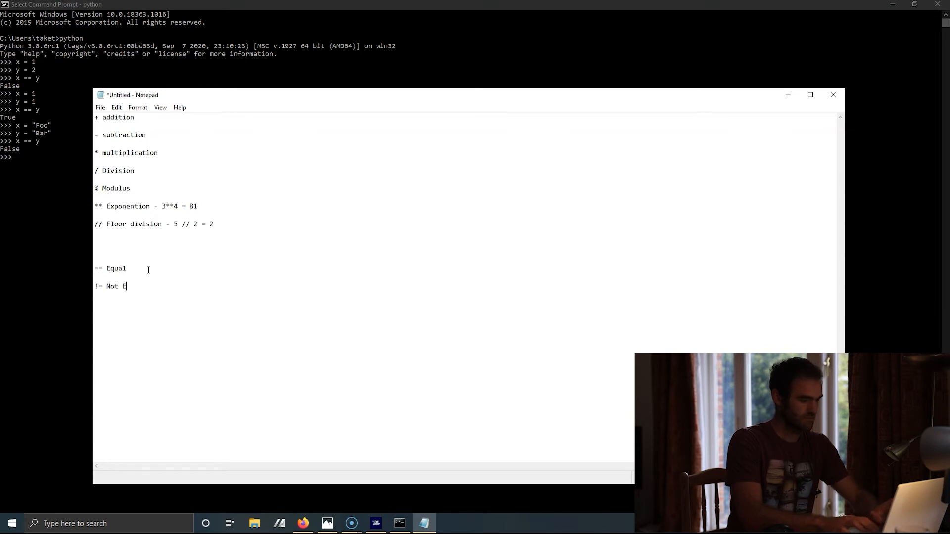
pyautogui.write('qual')
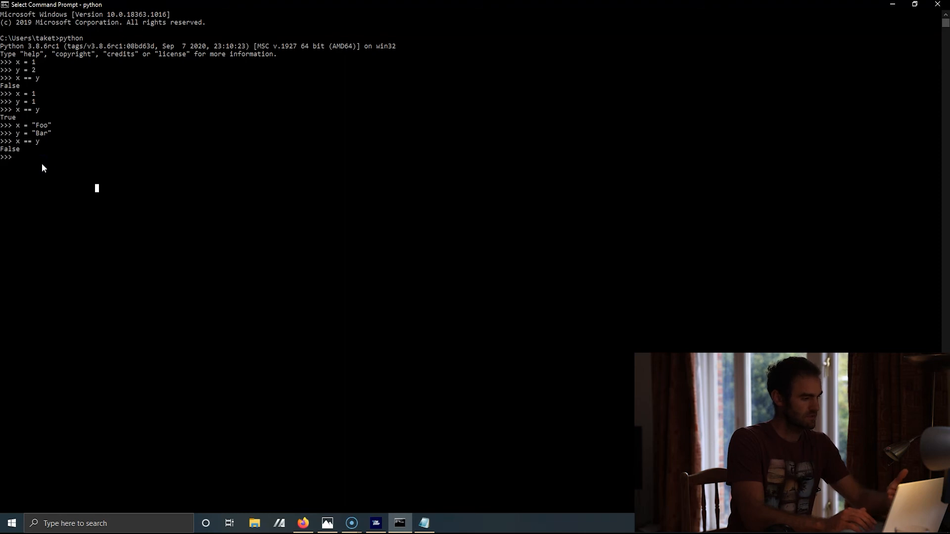
# Step: Evaluate x != y for "Foo" and "Bar", returning True
pyautogui.write('x')
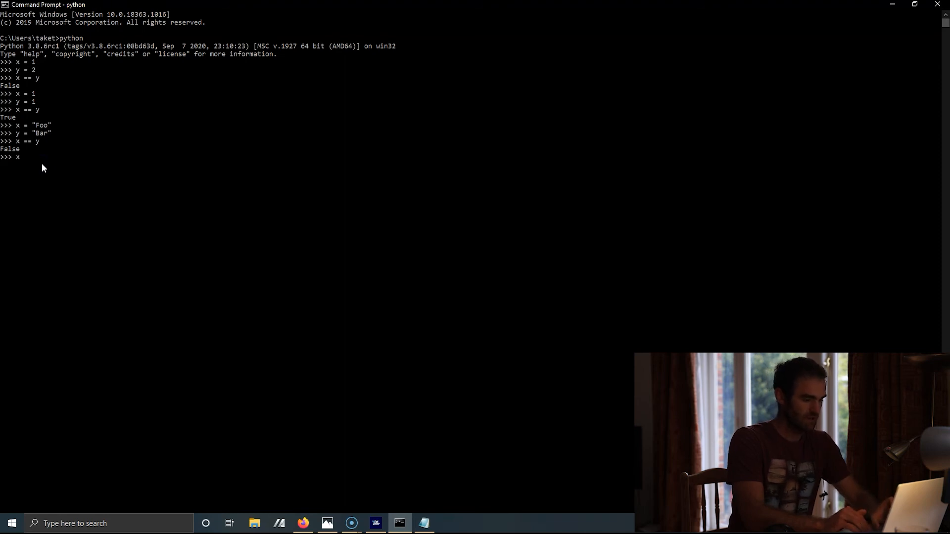
pyautogui.write('!=')
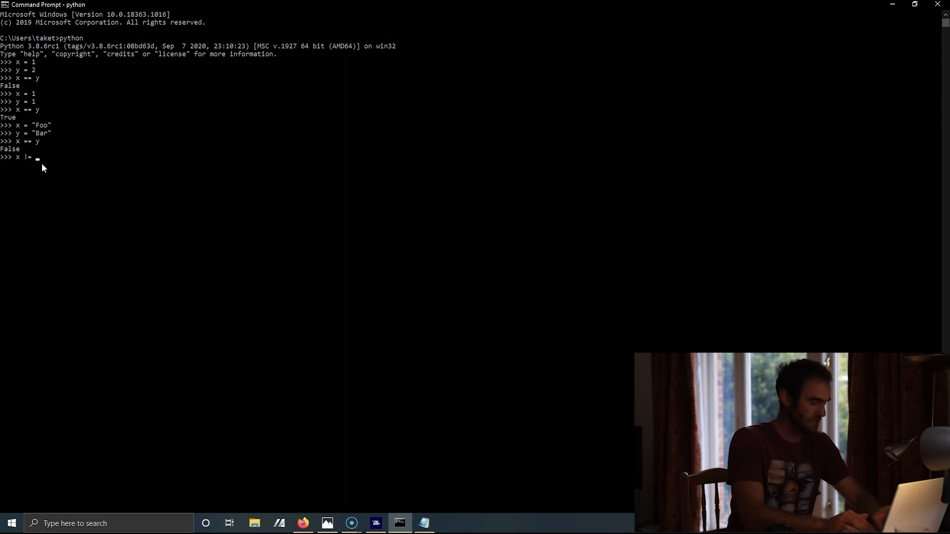
pyautogui.write('y')
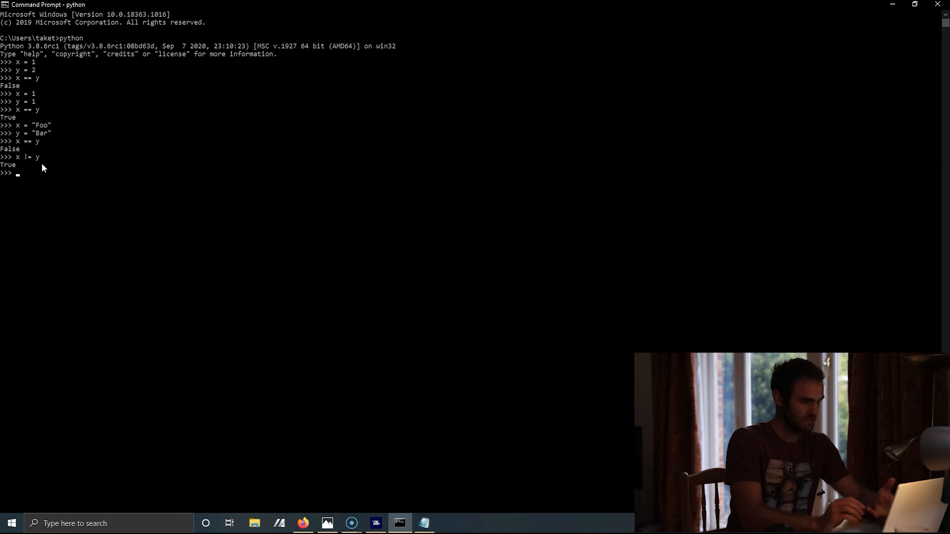
# Step: In Notepad, add '> Greater than', '< Less than' and '>= Greater or equal to' lines
pyautogui.click(424, 523)
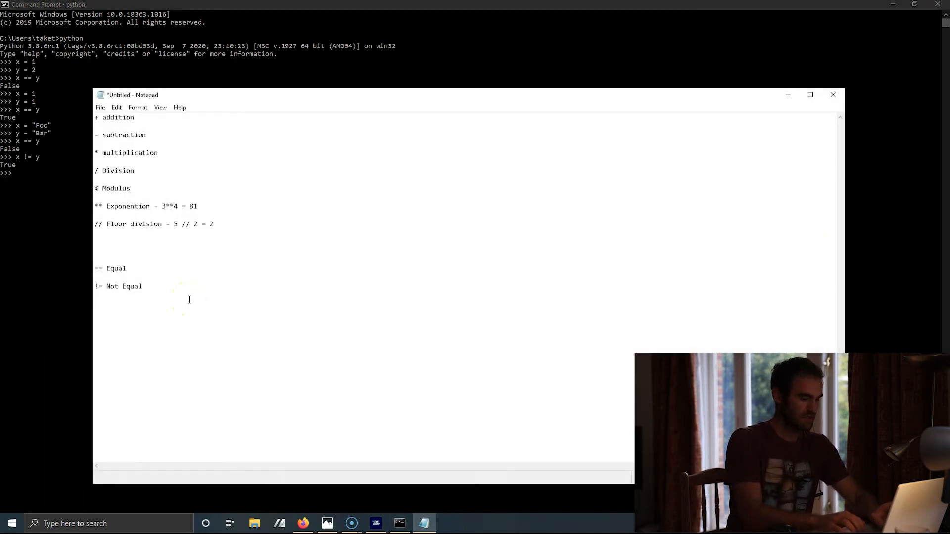
pyautogui.write('>')
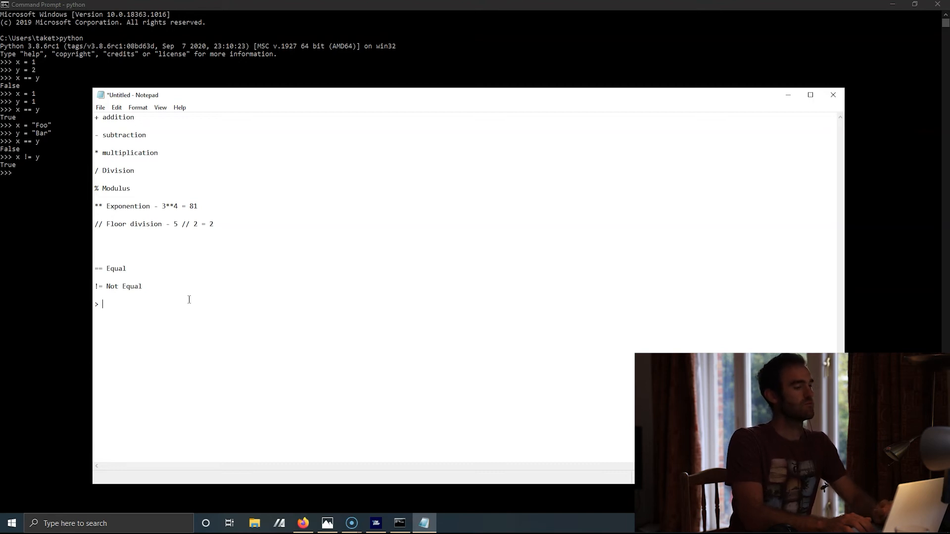
pyautogui.write('G')
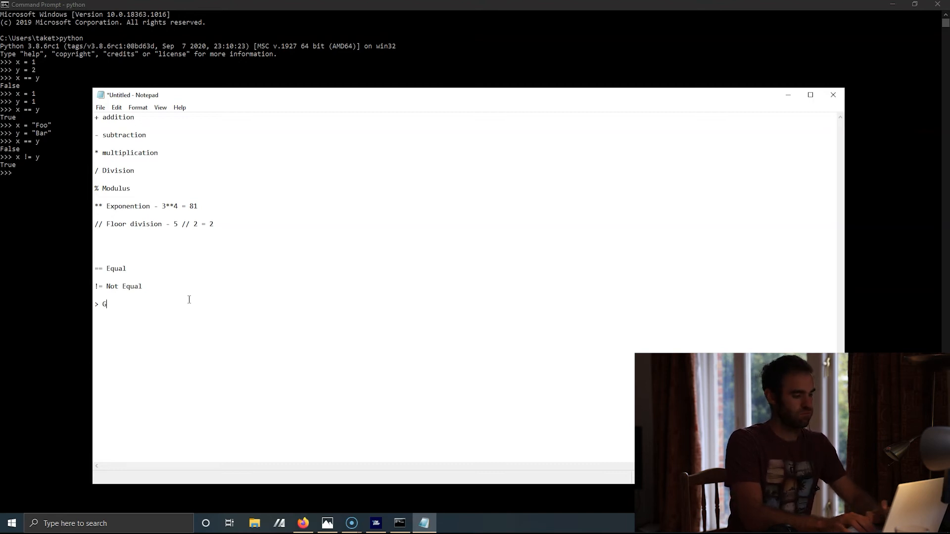
pyautogui.write('reater than')
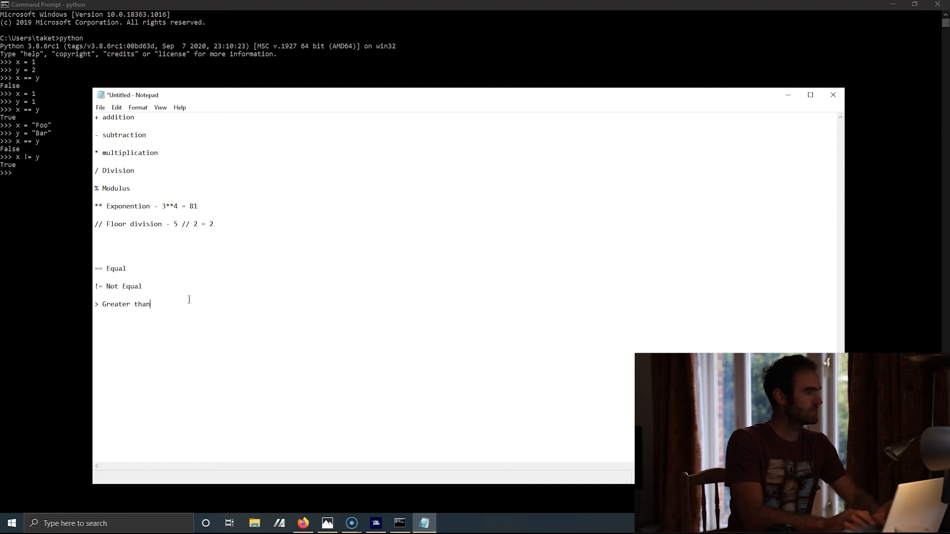
pyautogui.write('< Less')
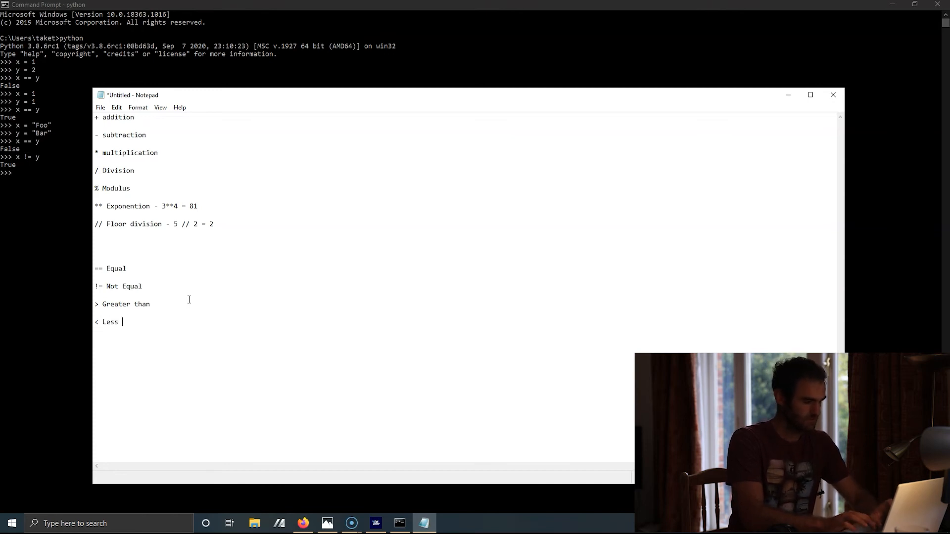
pyautogui.write('than')
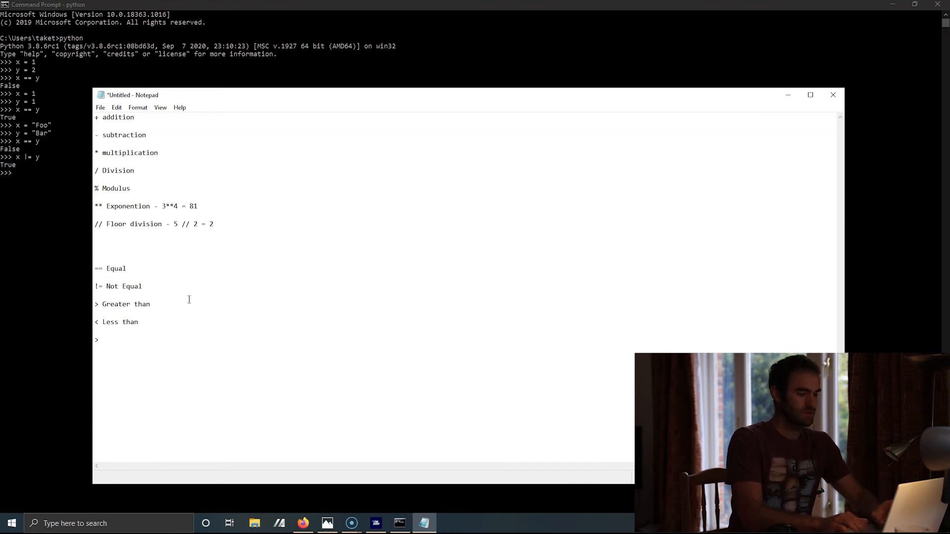
pyautogui.write('>= Greater or equal to')
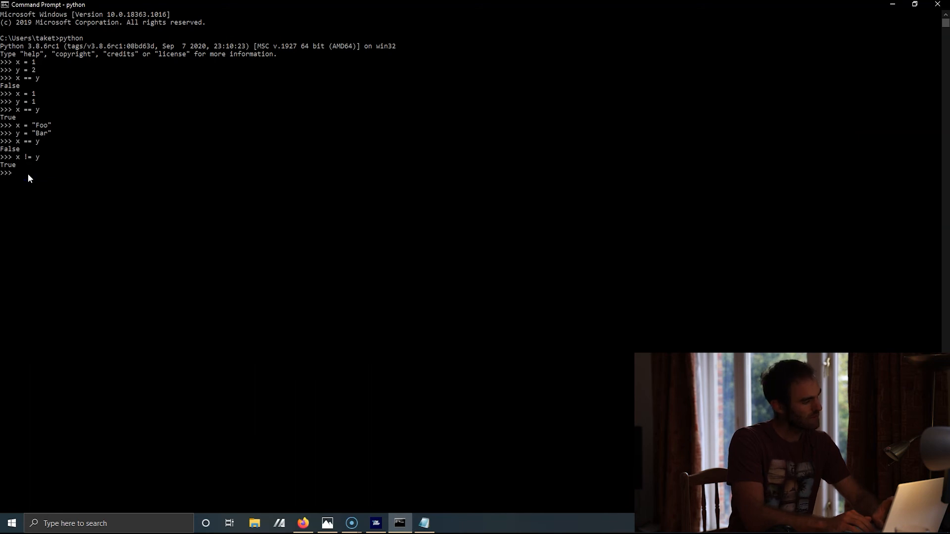
# Step: Set x = 2 and y = 3, then evaluate x >= y to get False
pyautogui.write('x = 2')
pyautogui.write('y = 3')
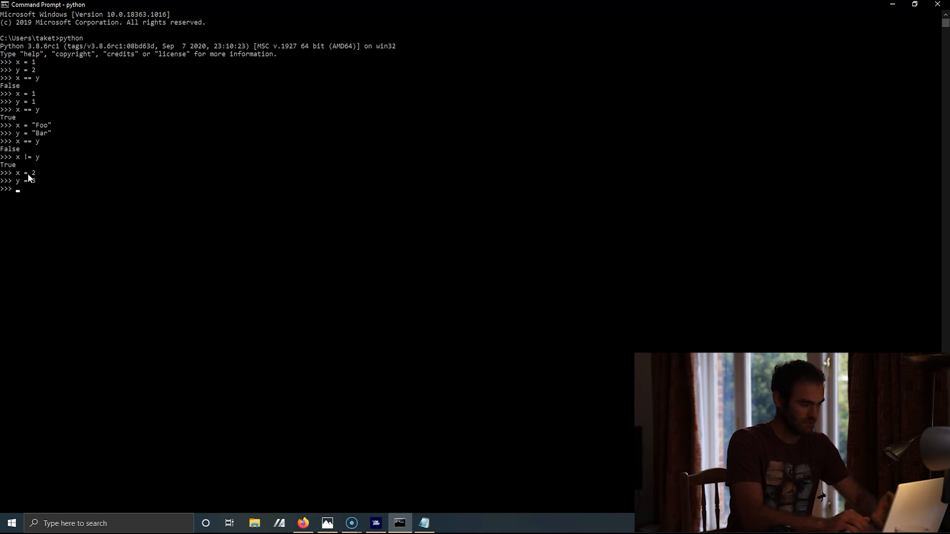
pyautogui.write('x >=')
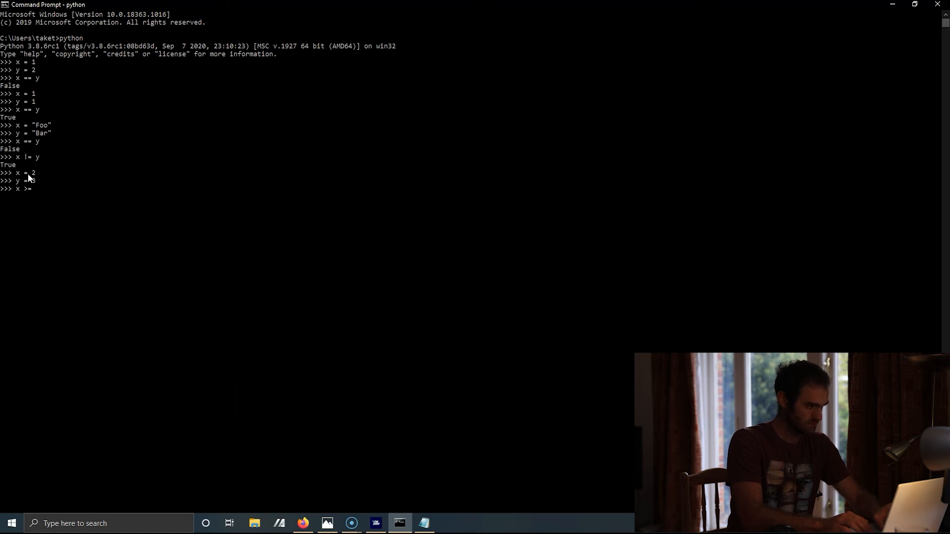
pyautogui.press('Return')
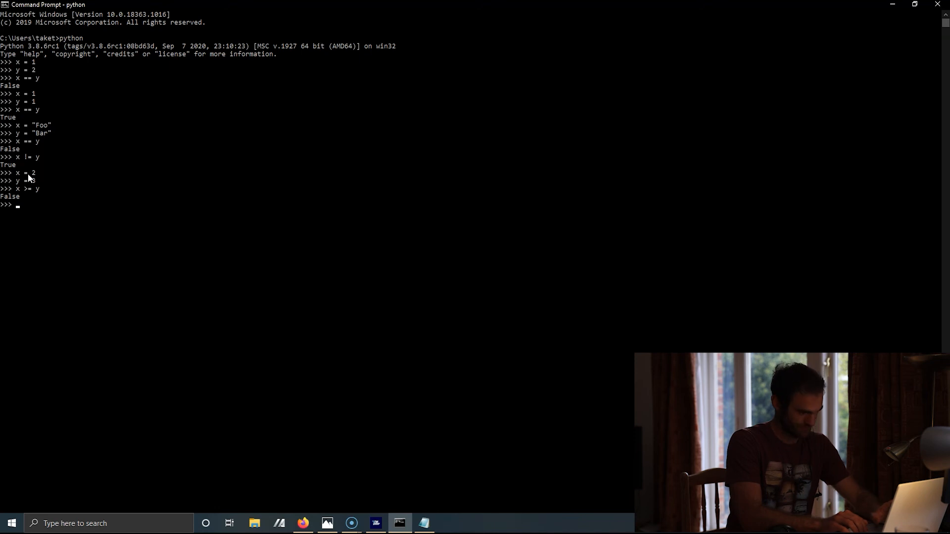
# Step: Evaluate y >= x (True), then set y = 2 and get True for x >= y
pyautogui.write('y')
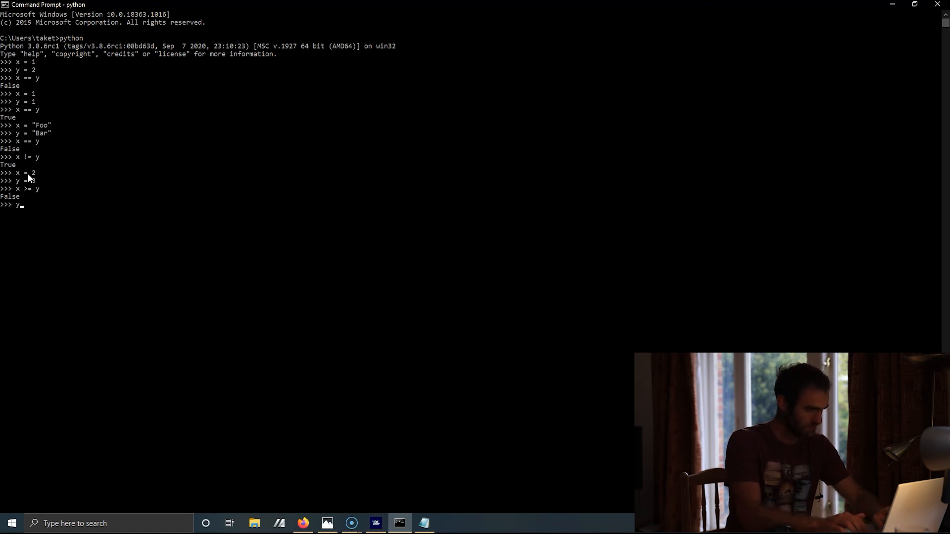
pyautogui.write('>')
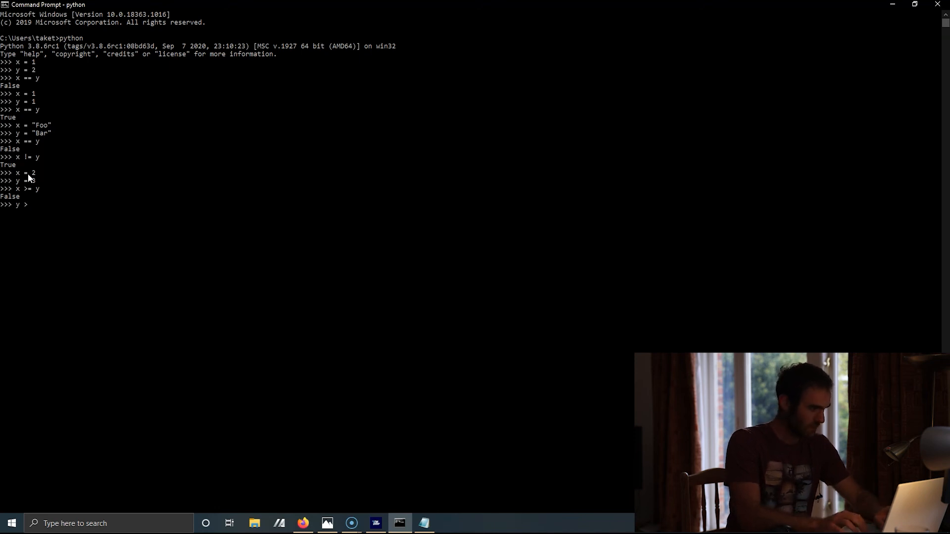
pyautogui.write('>= x')
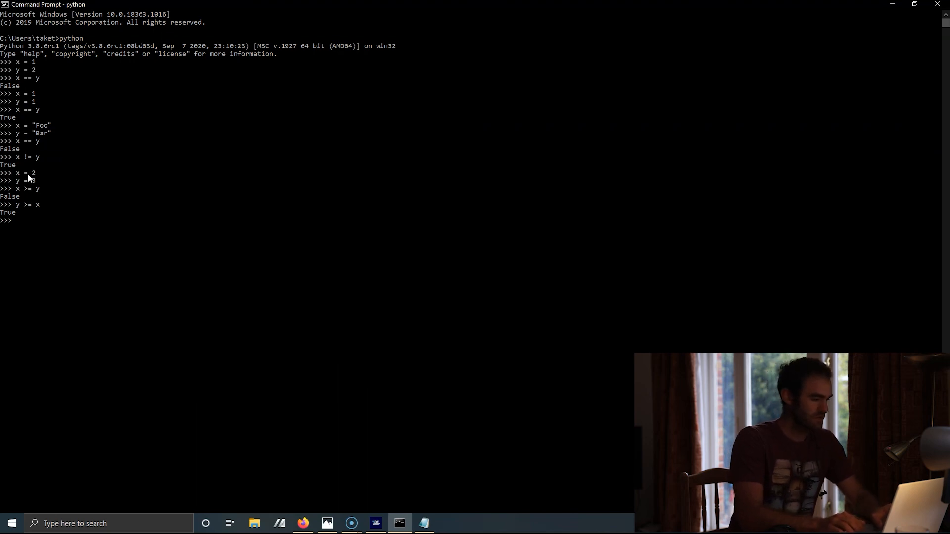
pyautogui.write('y')
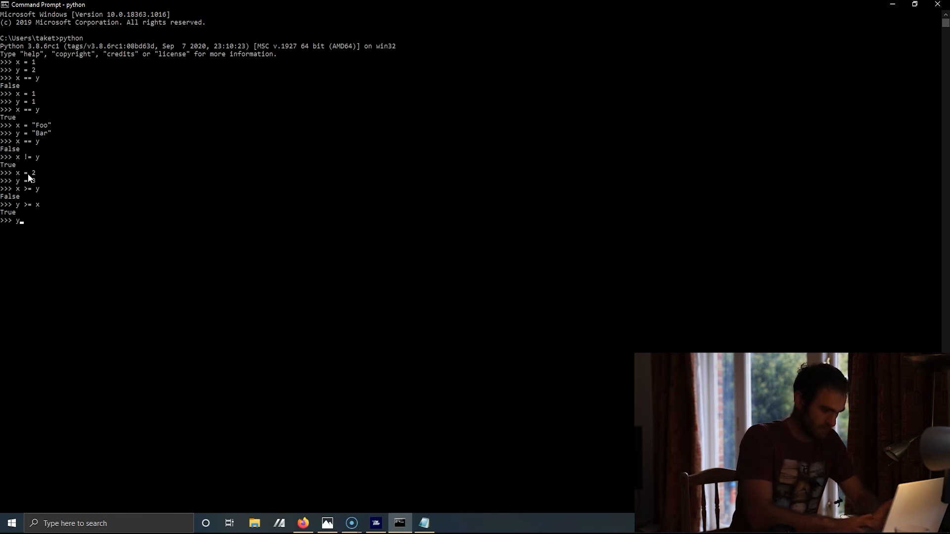
pyautogui.write('y = 2')
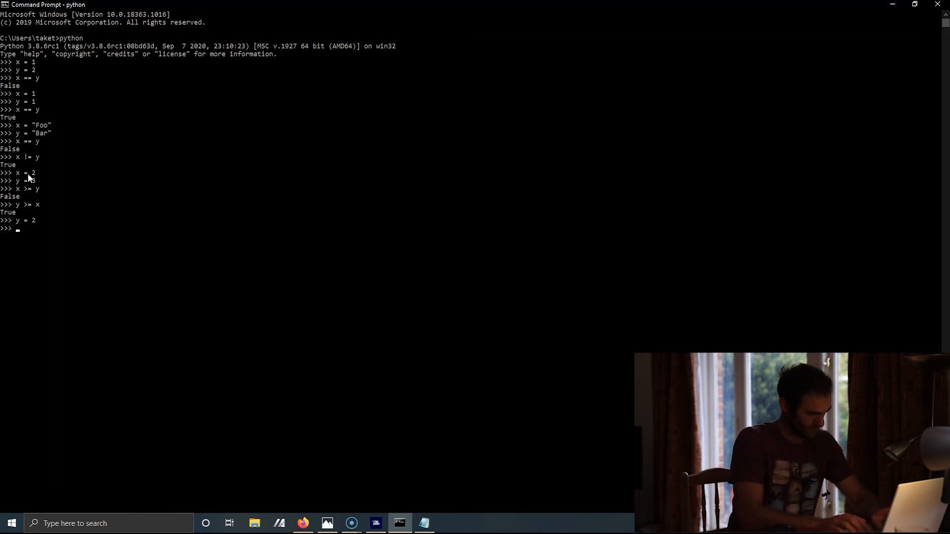
pyautogui.write('x >= y')
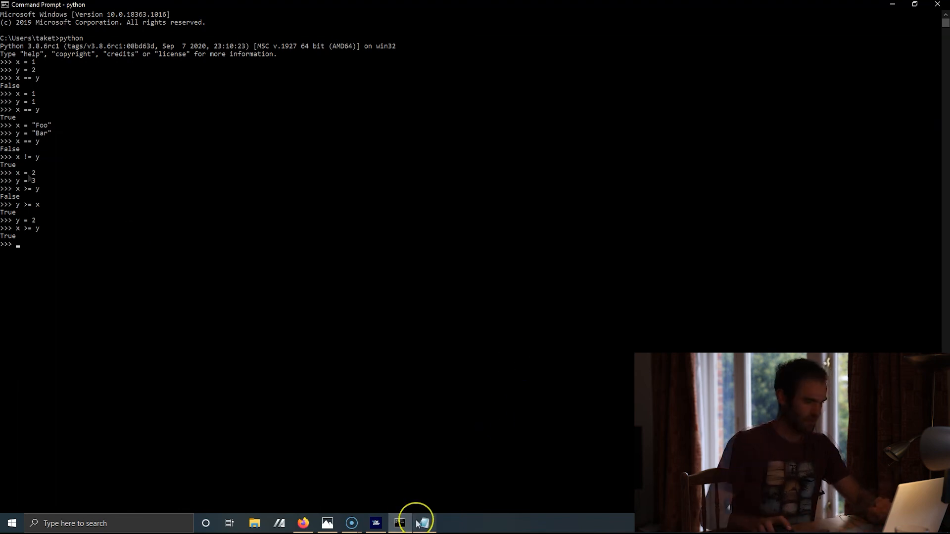
# Step: In Notepad, add the final line '<= Less than or equal to'
pyautogui.click(423, 523)
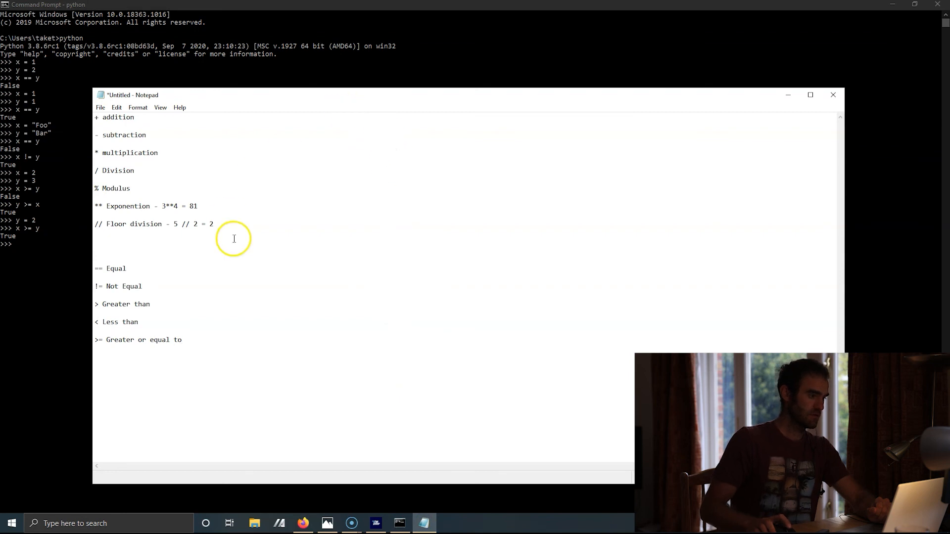
pyautogui.write('<')
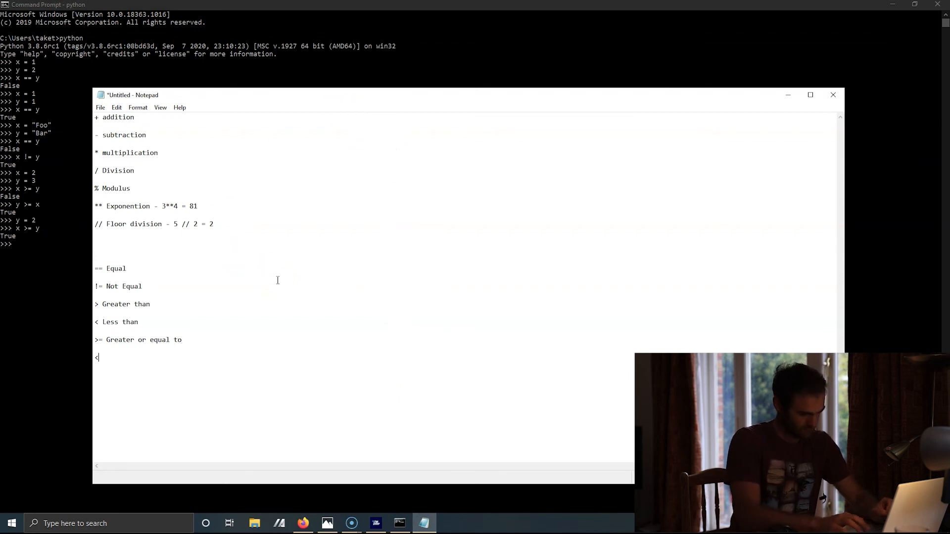
pyautogui.write('= Less t')
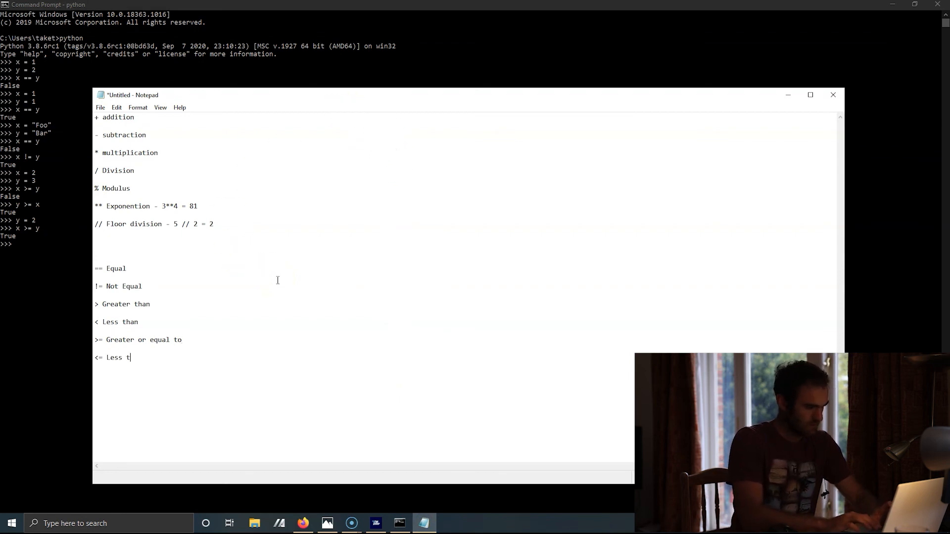
pyautogui.write('han or e')
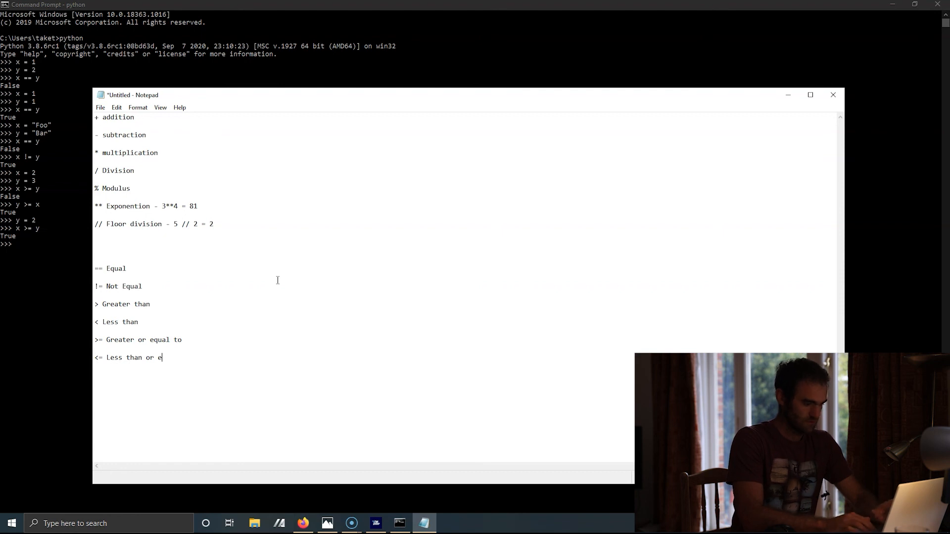
pyautogui.write('qual to')
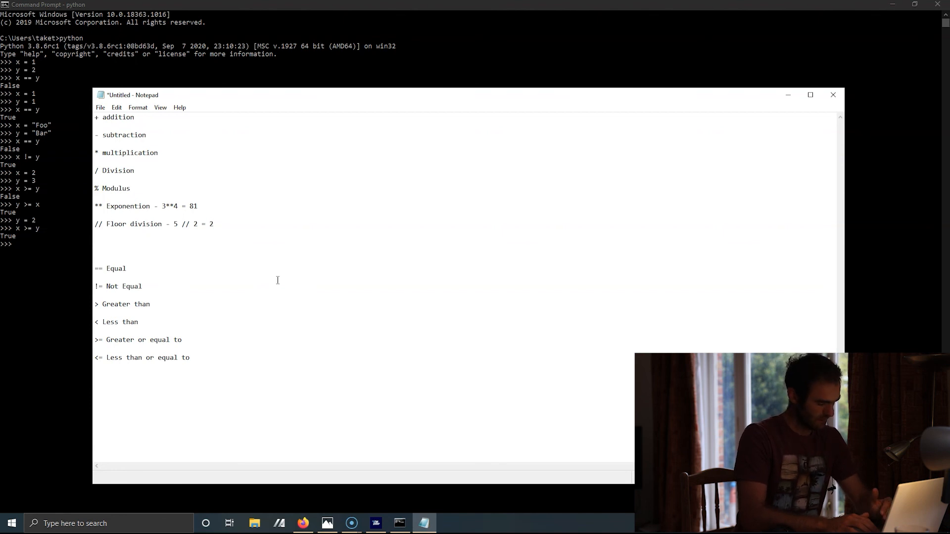
pyautogui.click(190, 357)
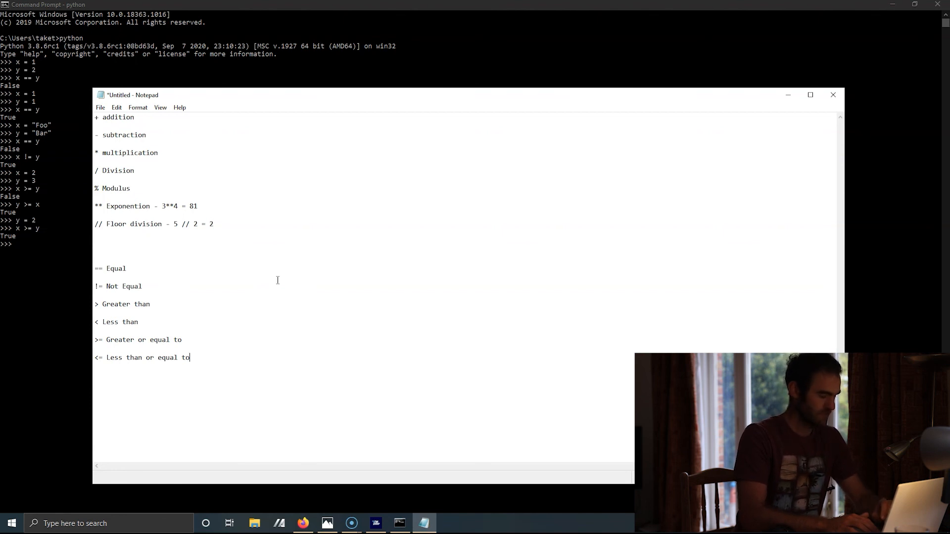